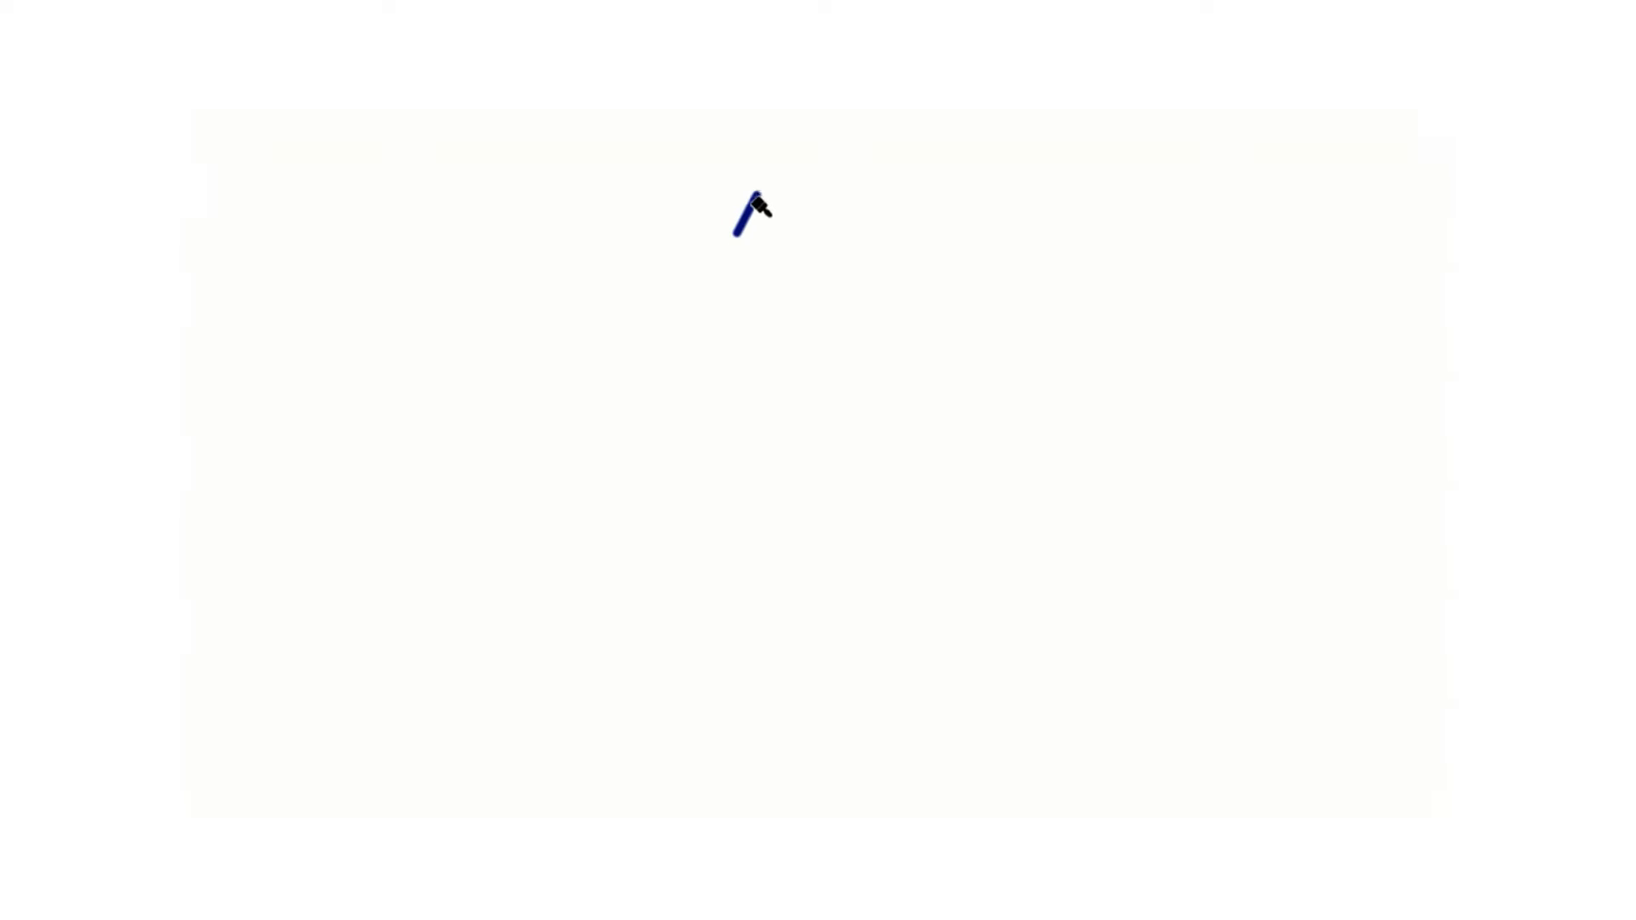
Sketch the umbrella canopy outline with its ribs near the top centre
{"action": "left_click_drag", "start_coordinate": [747, 208], "coordinate": [741, 431]}
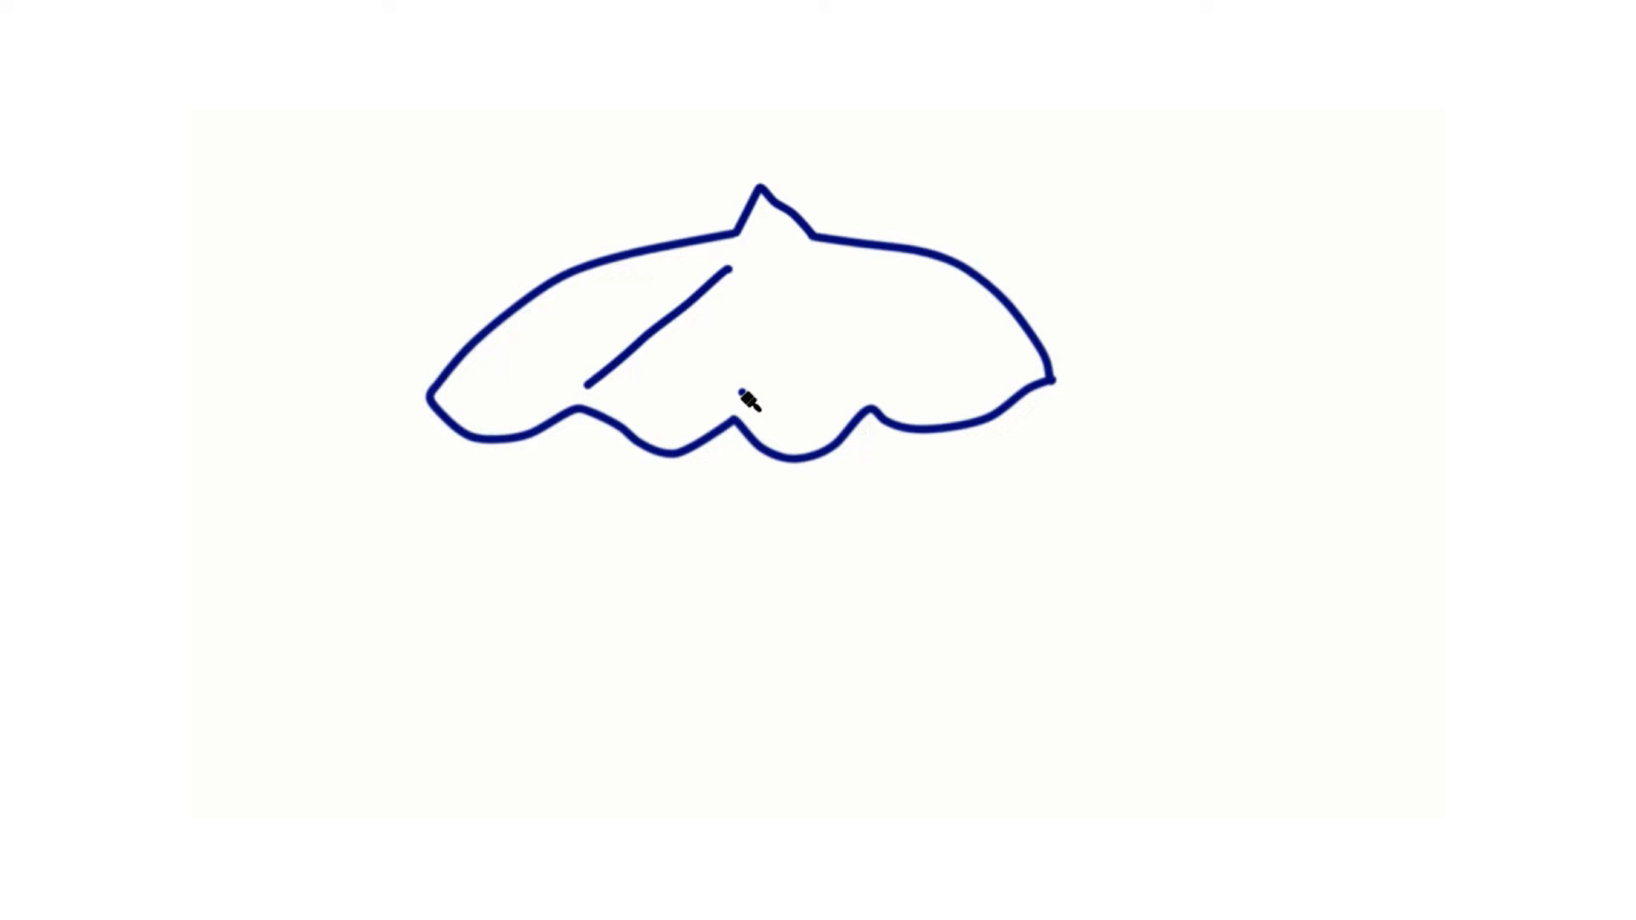
{"action": "left_click_drag", "start_coordinate": [762, 219], "coordinate": [845, 345]}
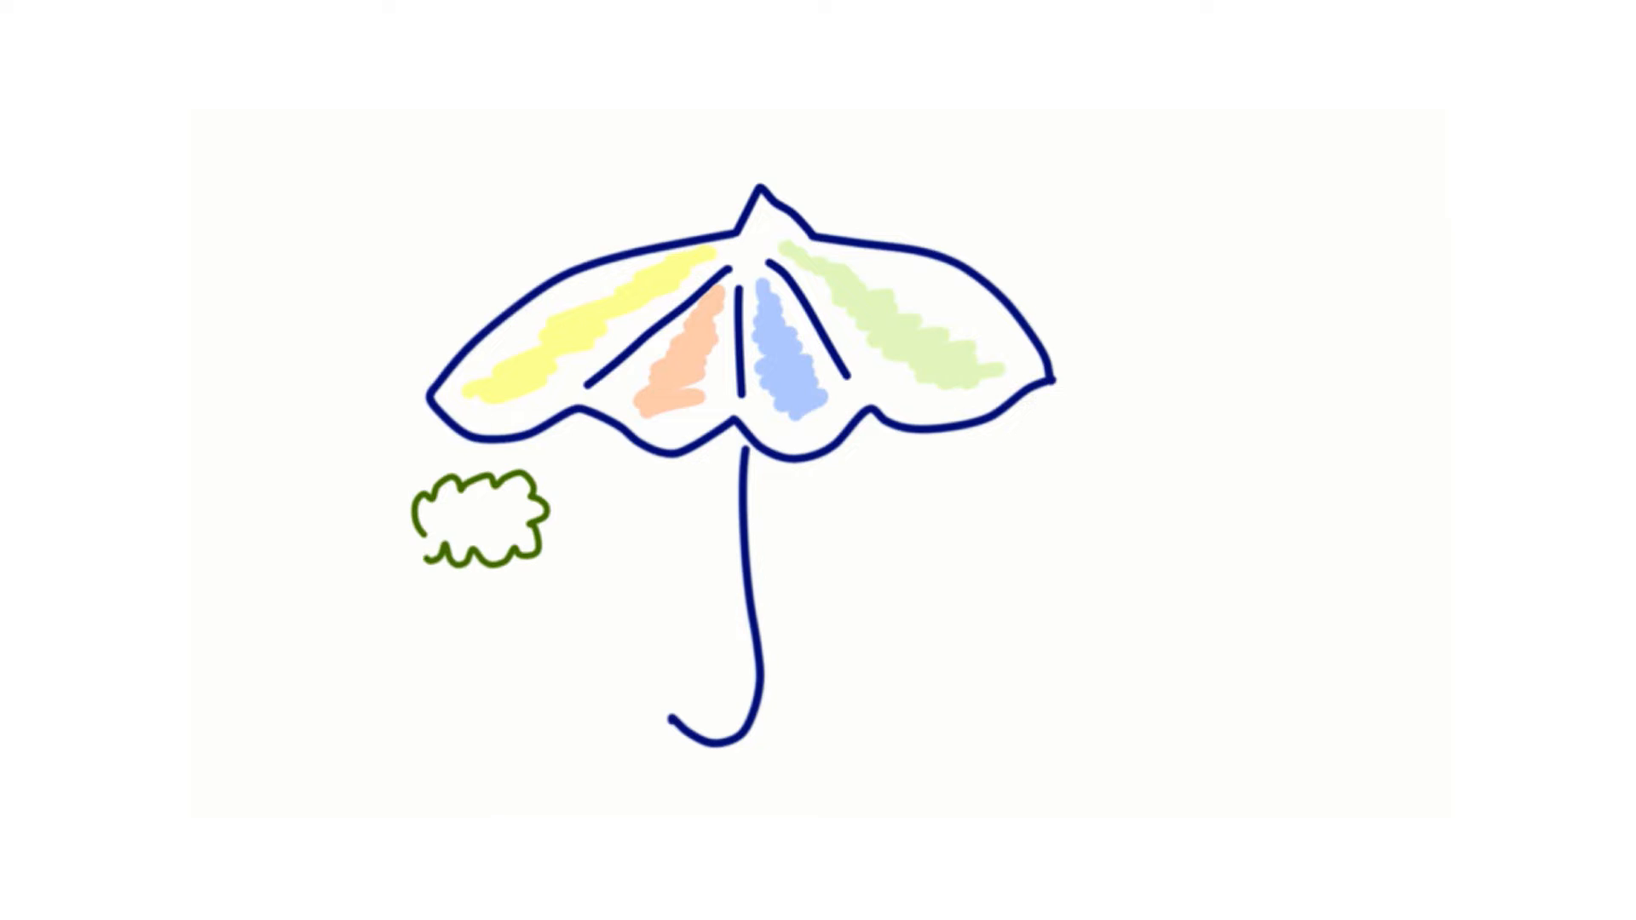
Draw clouds under the umbrella labelled XP, KANBAN and CRYSTAL
{"action": "type", "text": "XP"}
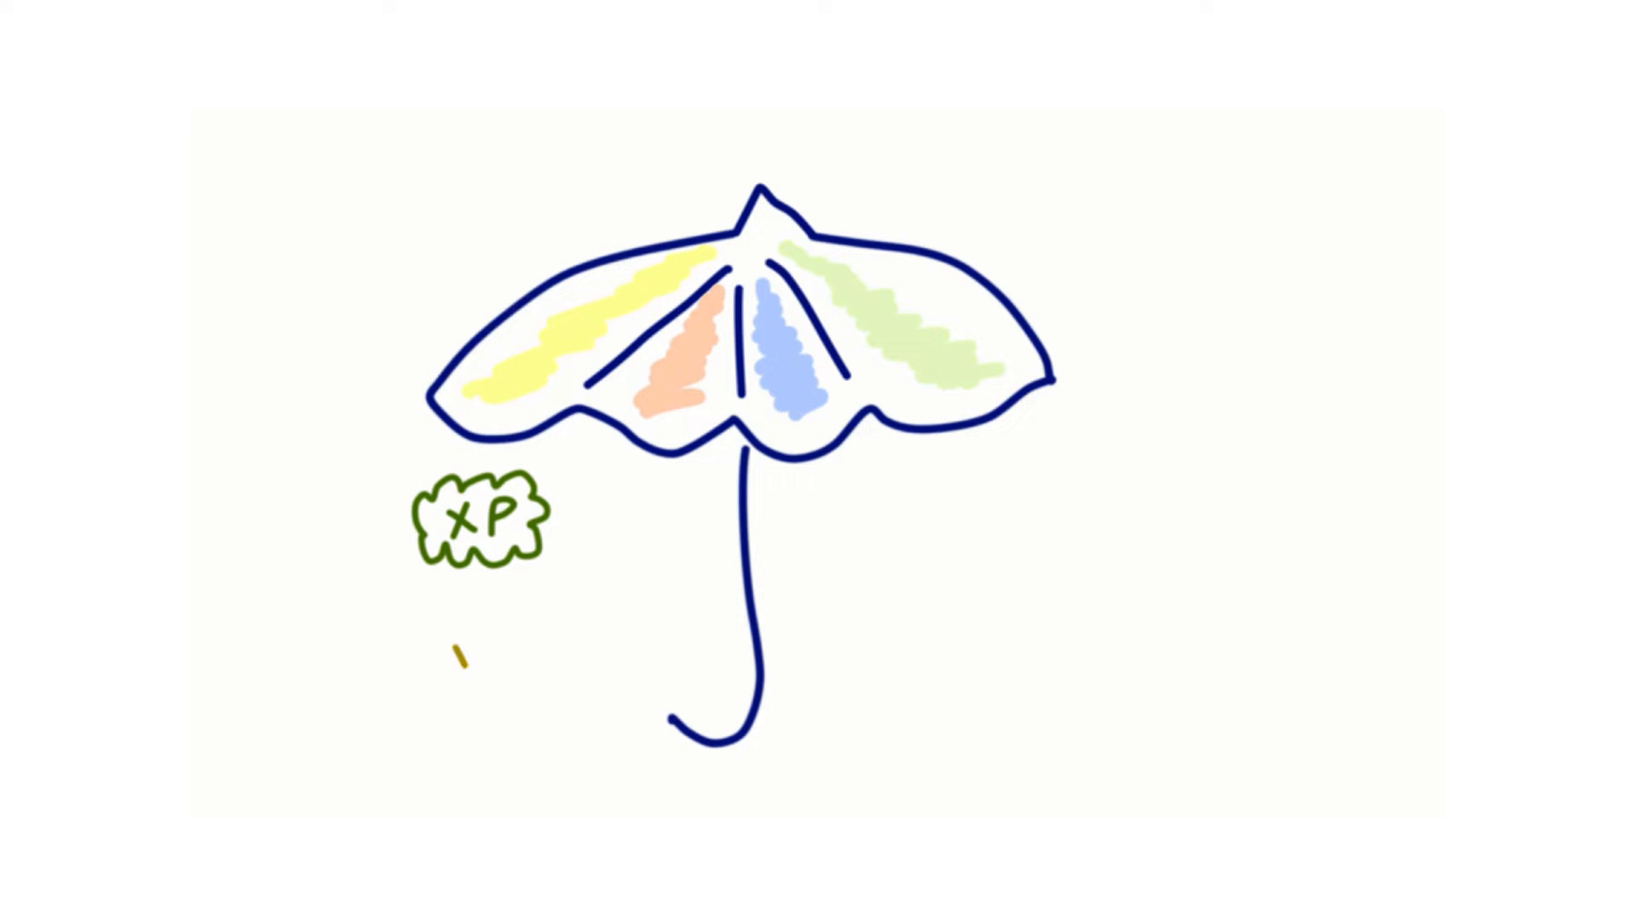
{"action": "left_click_drag", "start_coordinate": [453, 615], "coordinate": [625, 635]}
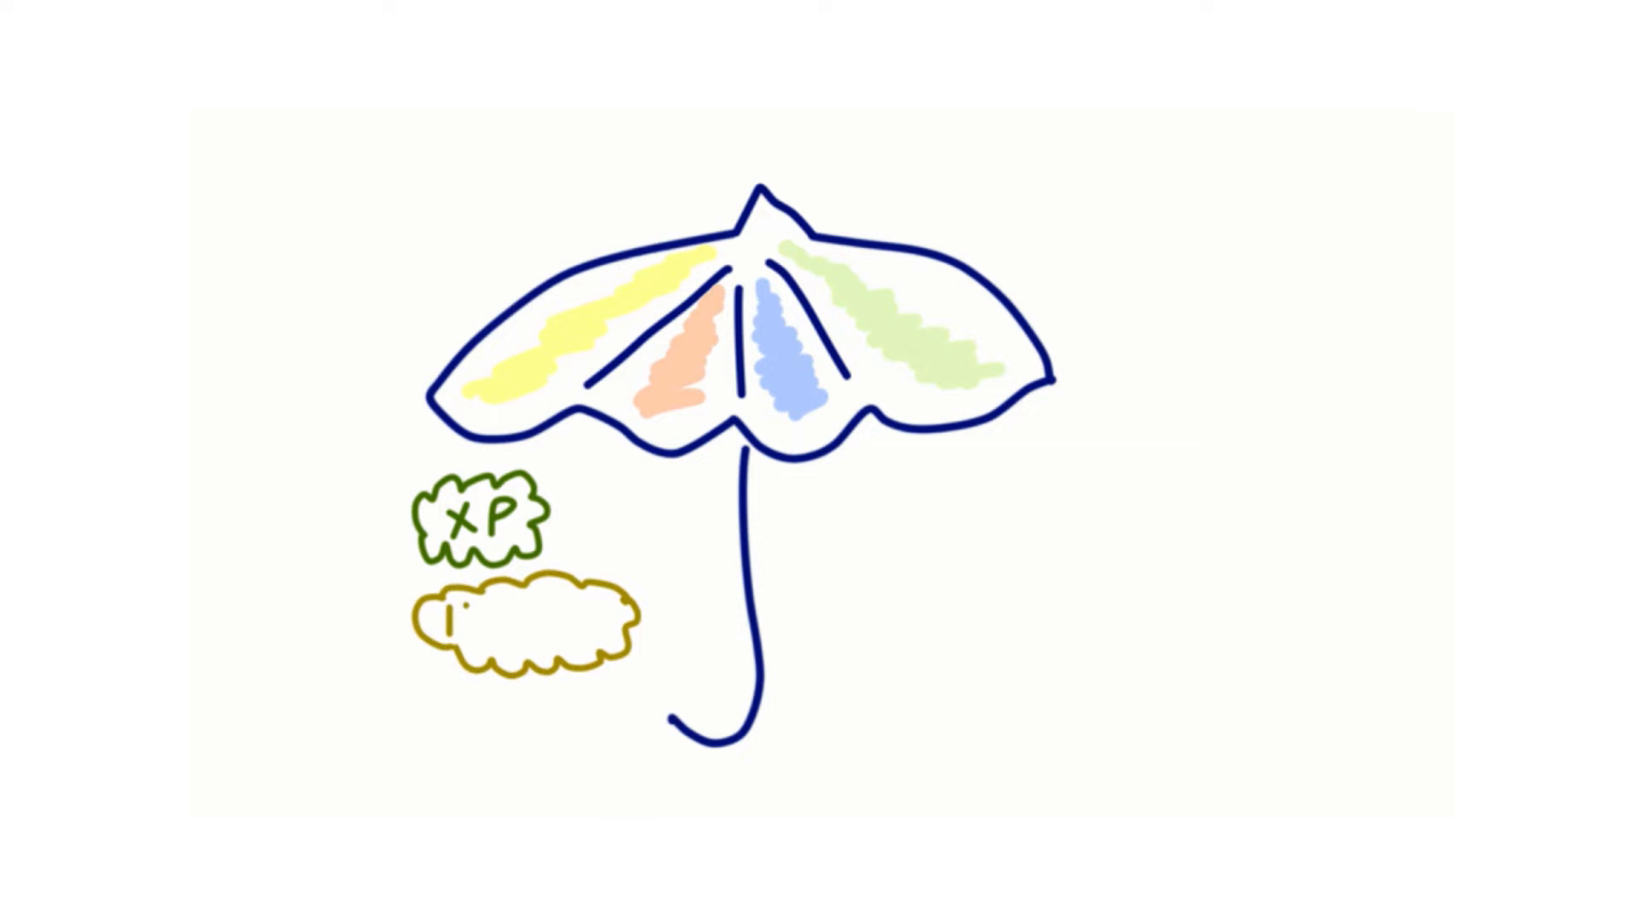
{"action": "type", "text": "KANBA."}
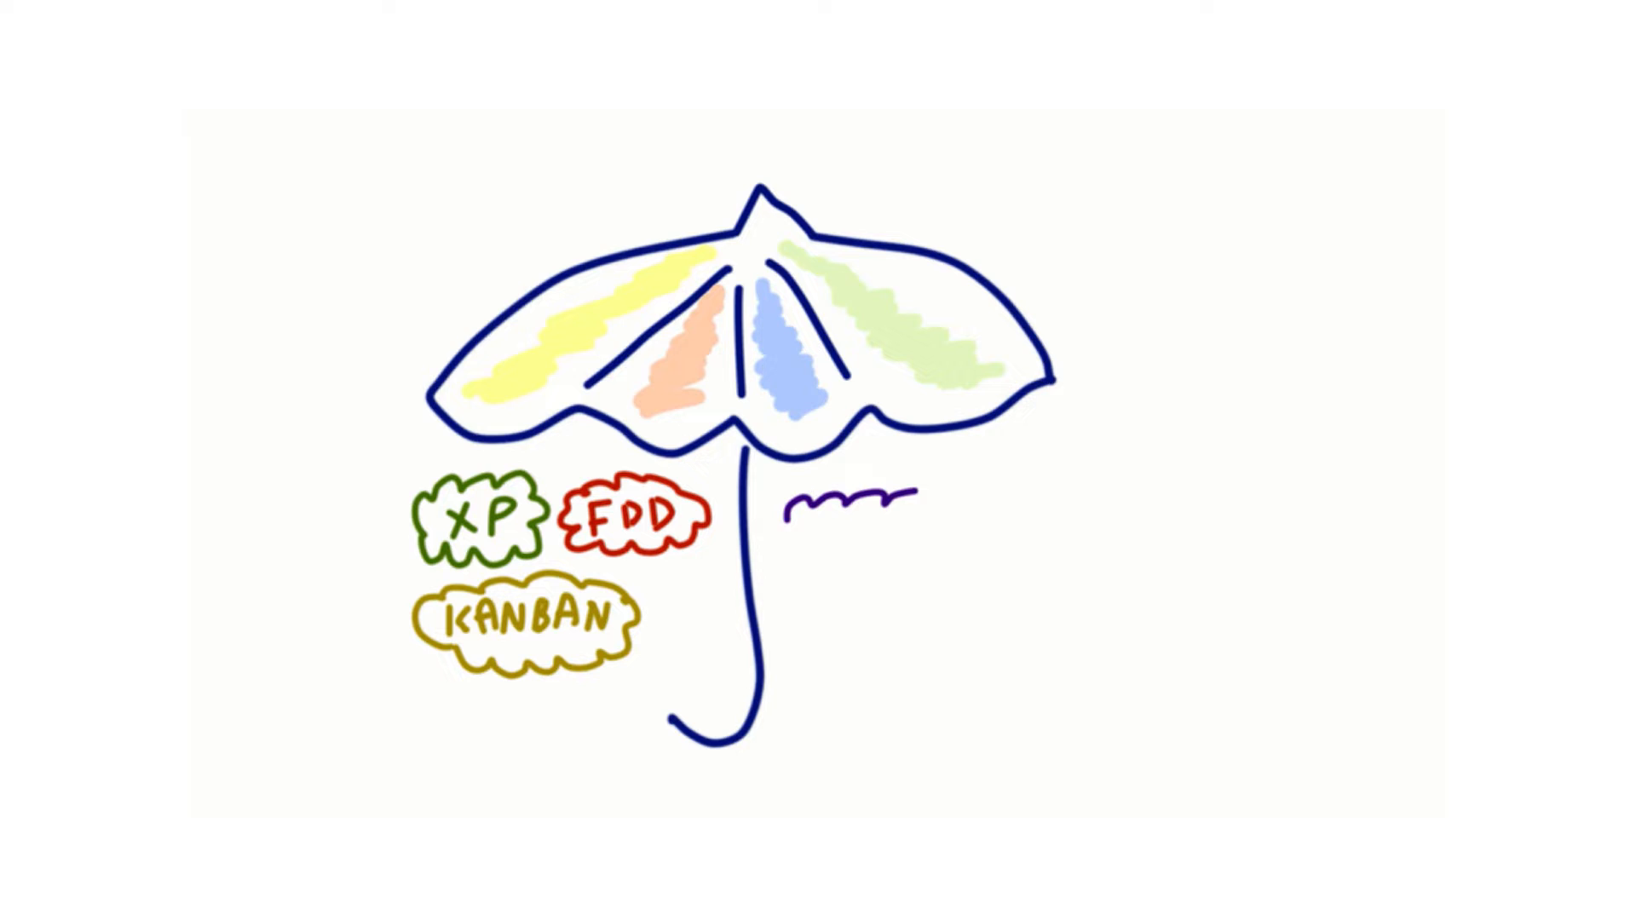
{"action": "left_click_drag", "start_coordinate": [803, 506], "coordinate": [939, 532]}
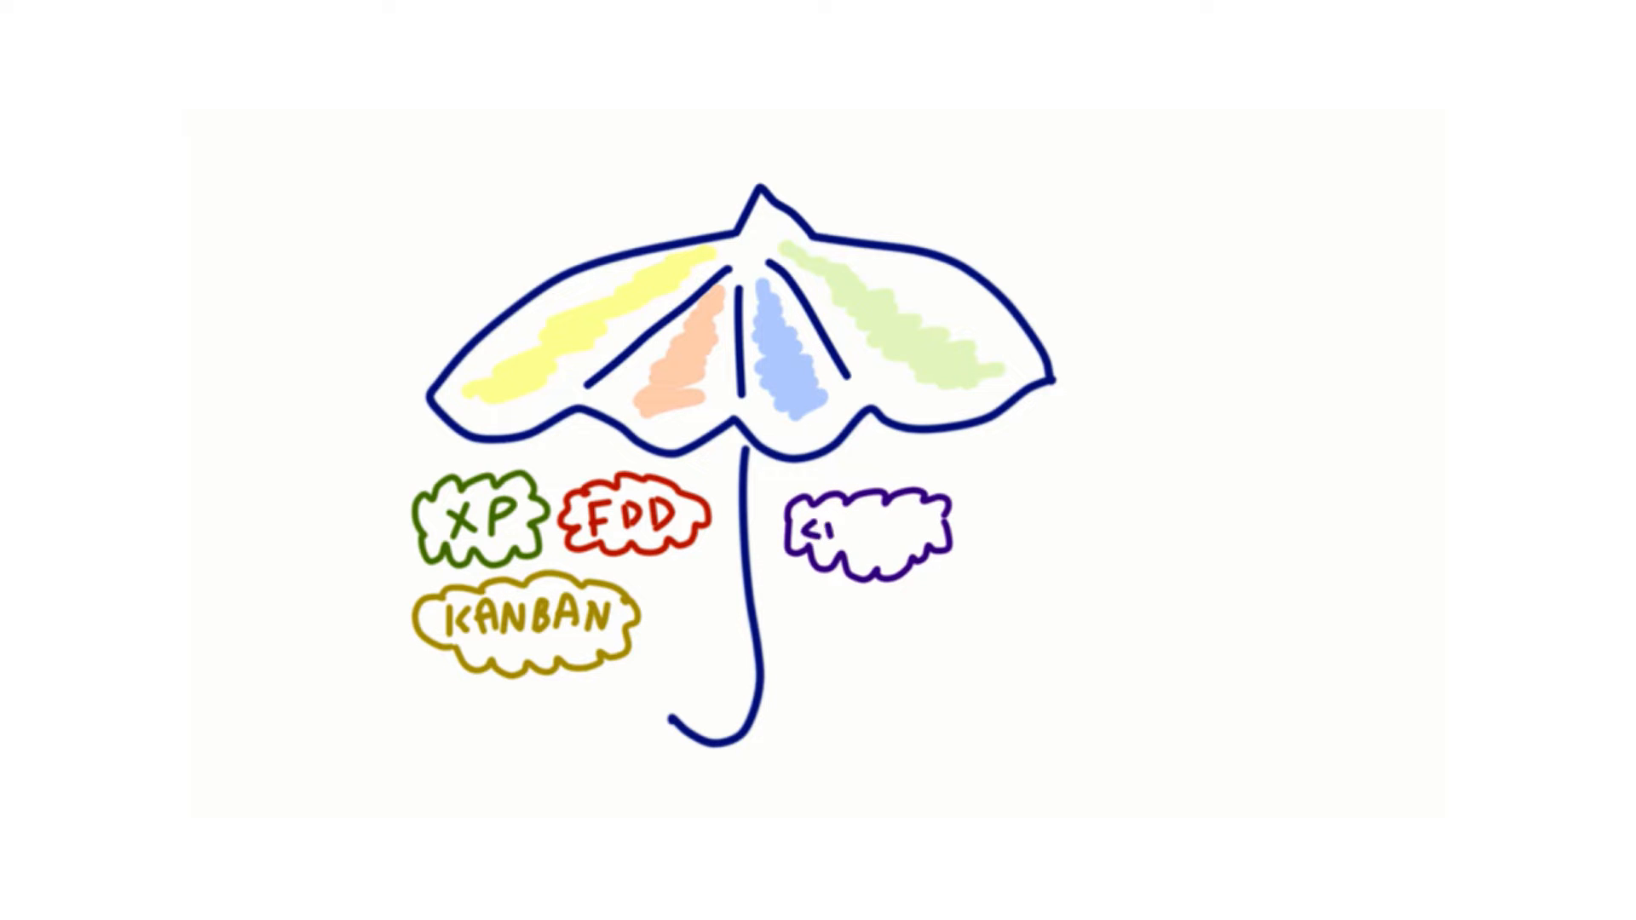
{"action": "type", "text": "CRYSTAL"}
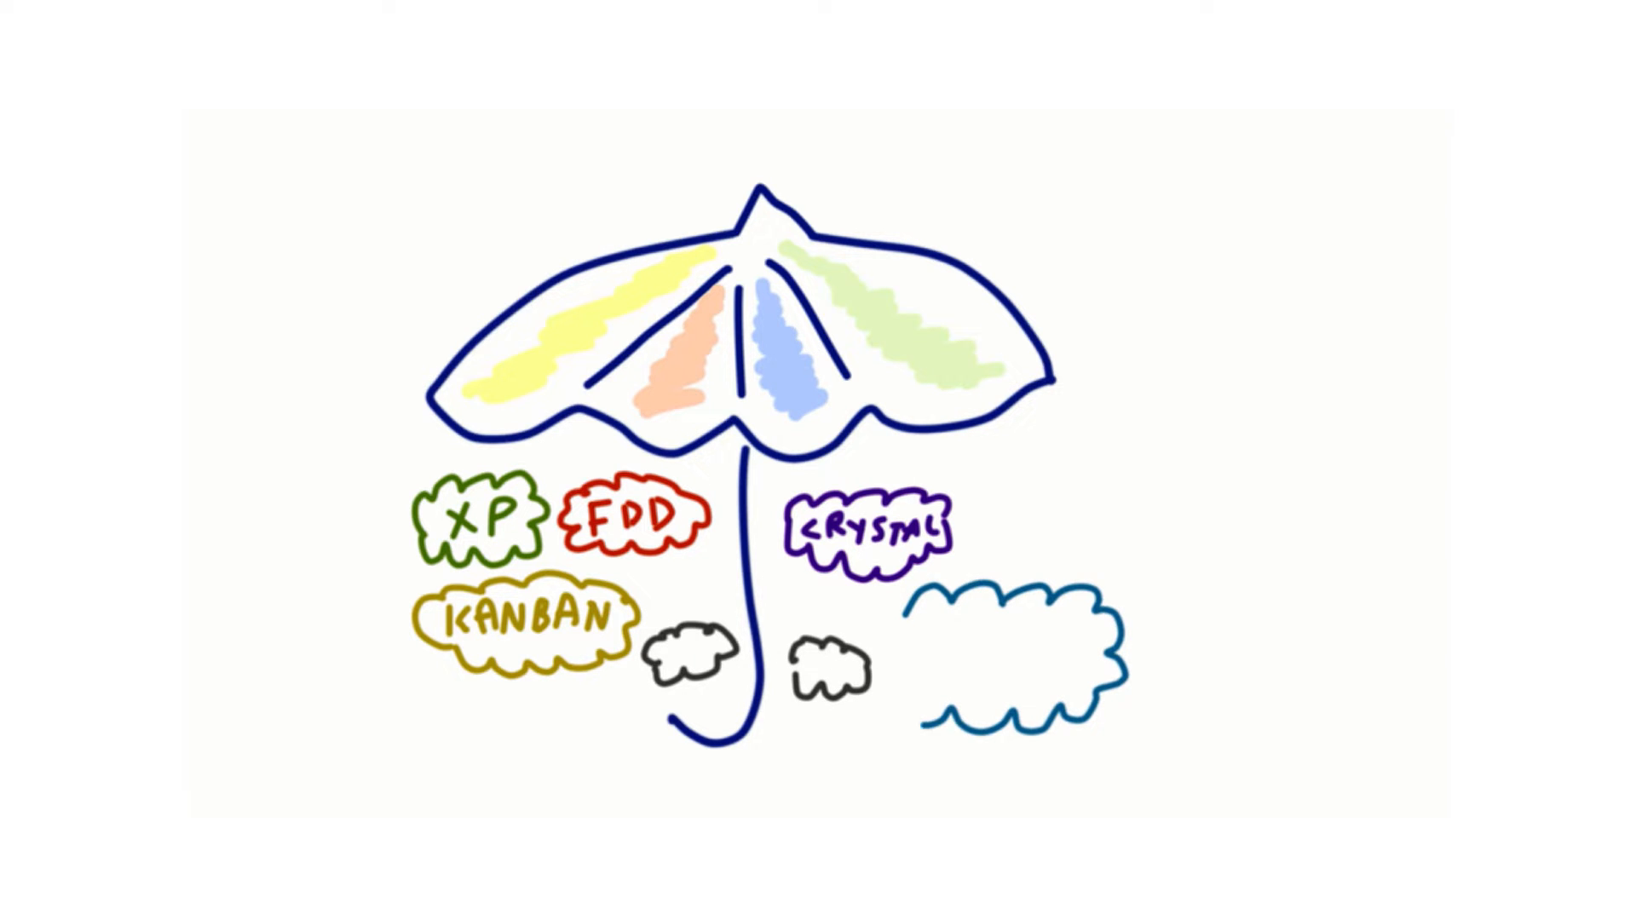
Label the large cloud SCRUM and start the 'Agile' title
{"action": "type", "text": "SCRU."}
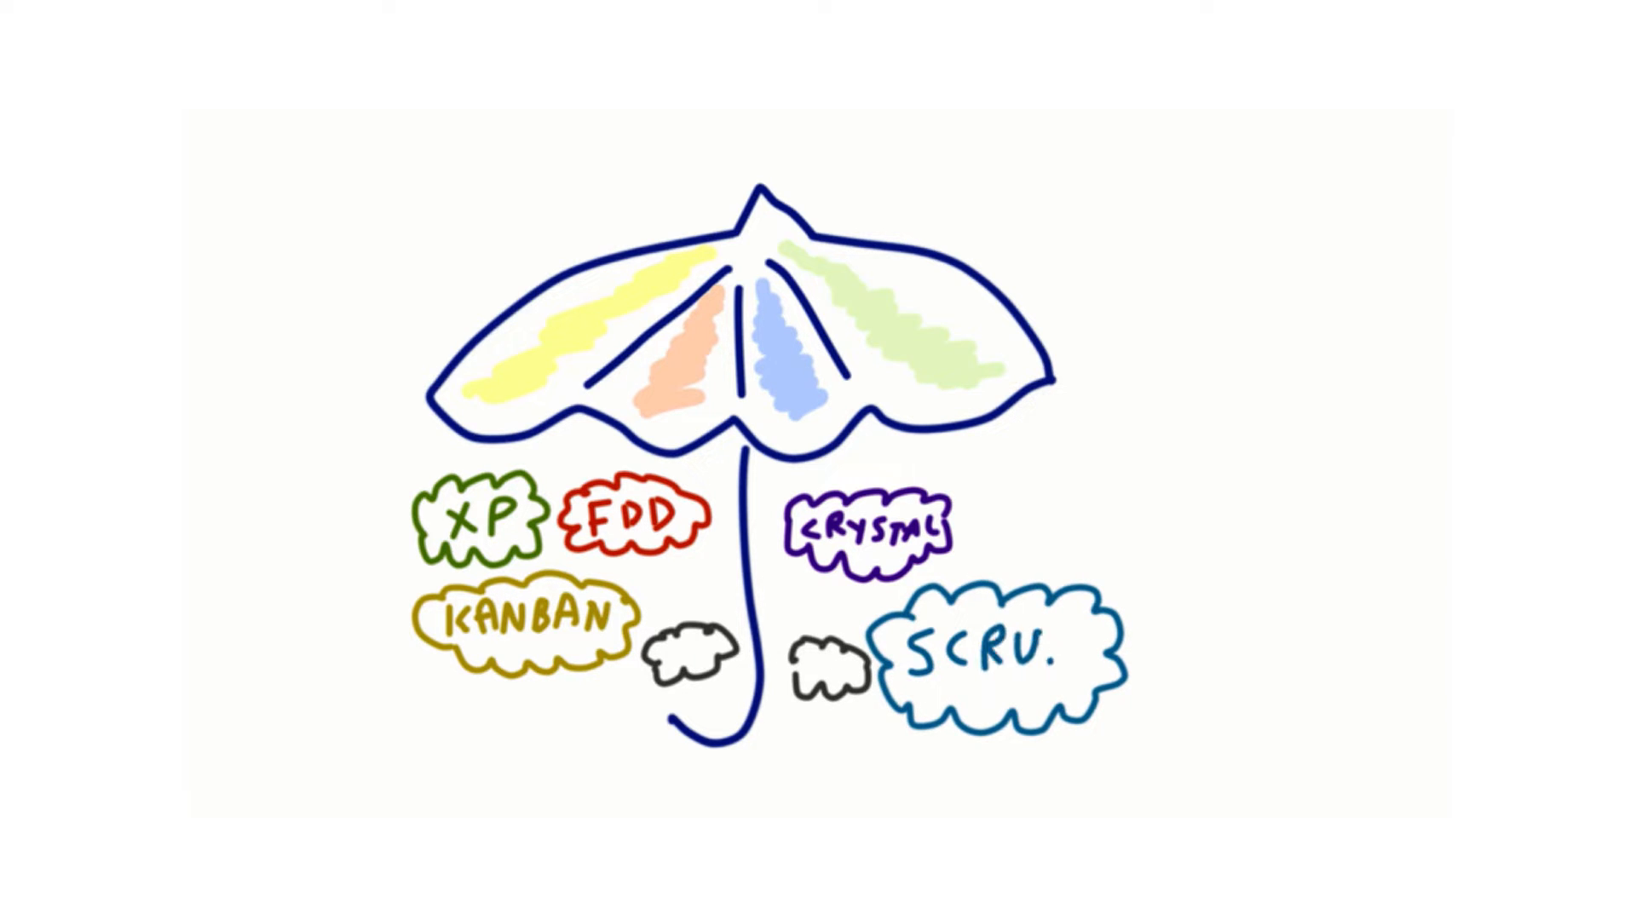
{"action": "type", "text": "Agil"}
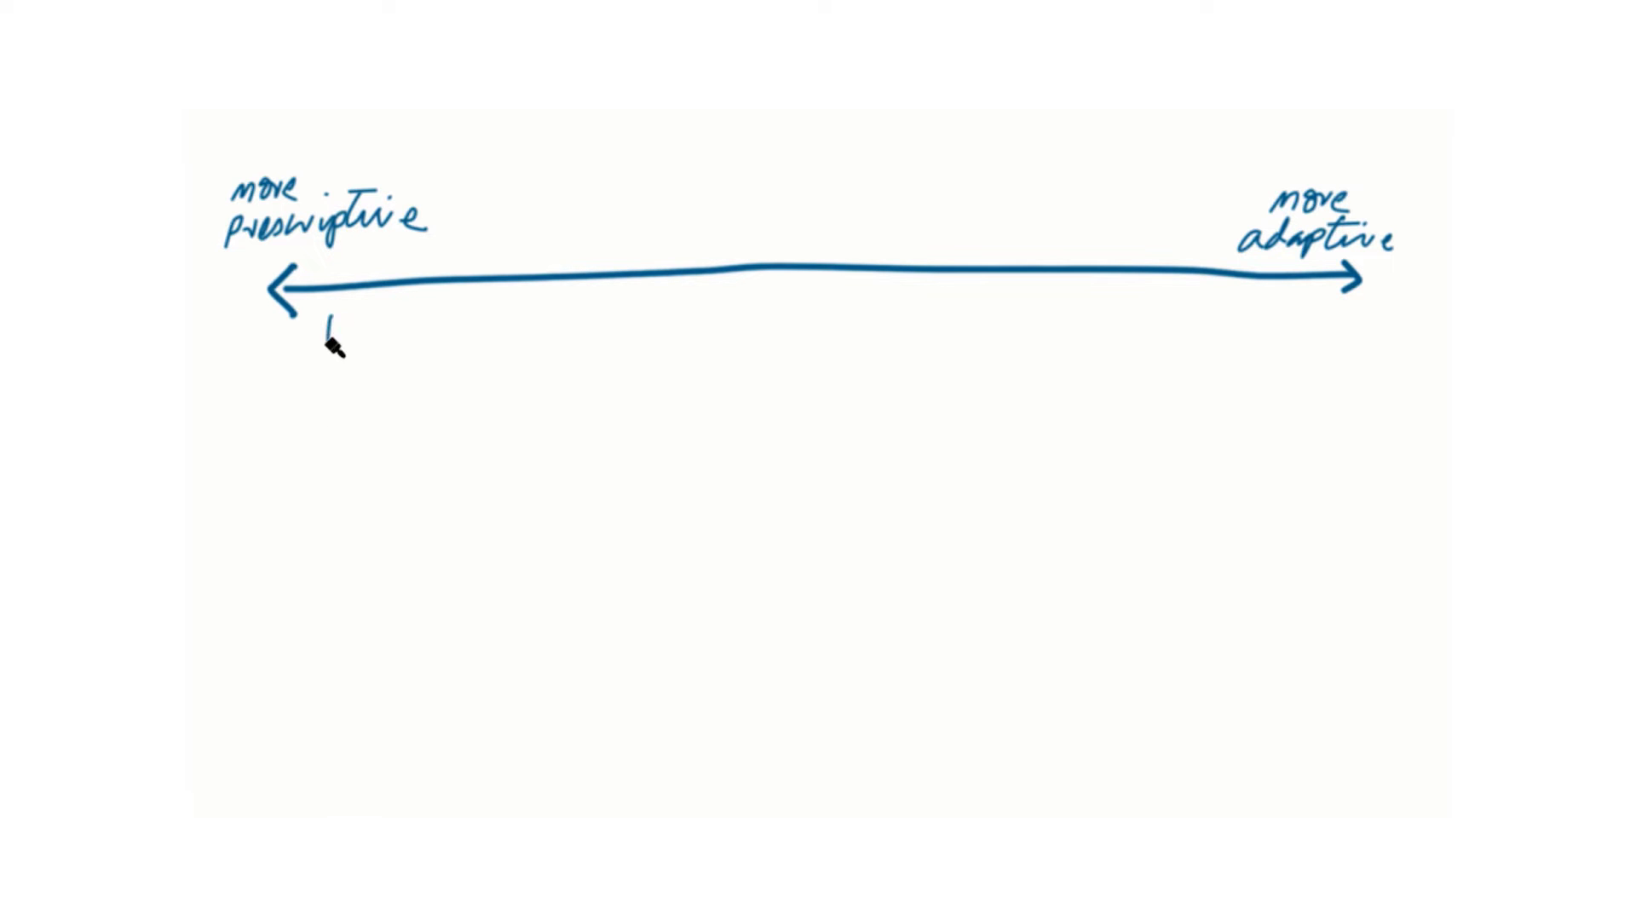
Write RUP (120+), XP (13) and SCRUM (9) along the prescriptive-to-adaptive arrow
{"action": "type", "text": "RUP (120+"}
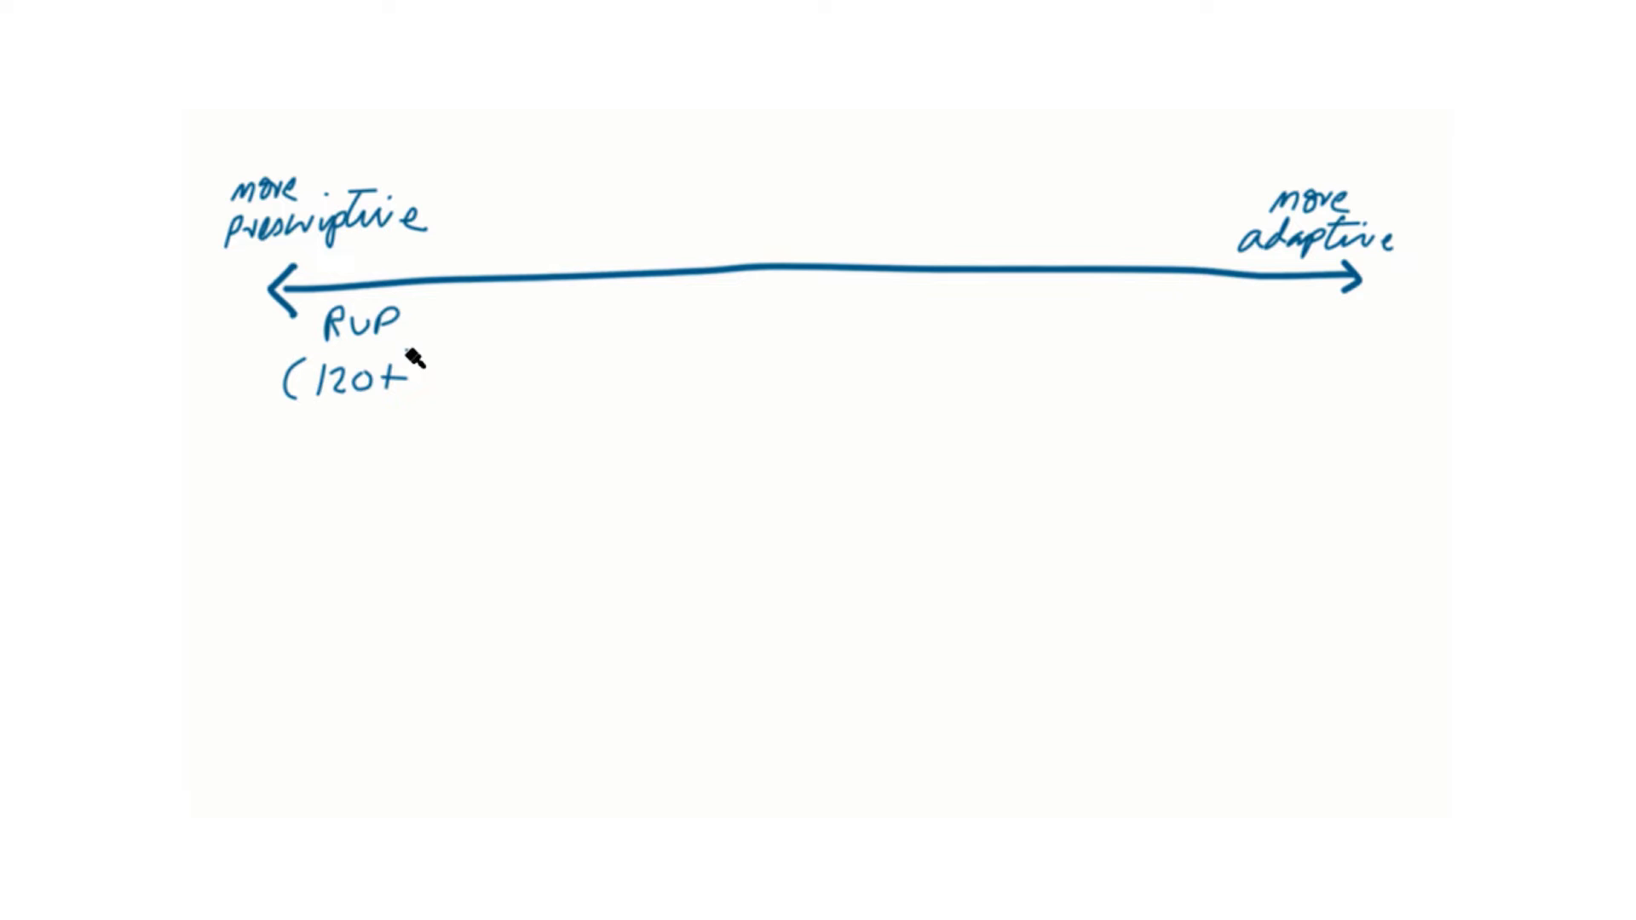
{"action": "type", "text": "XP (13) S"}
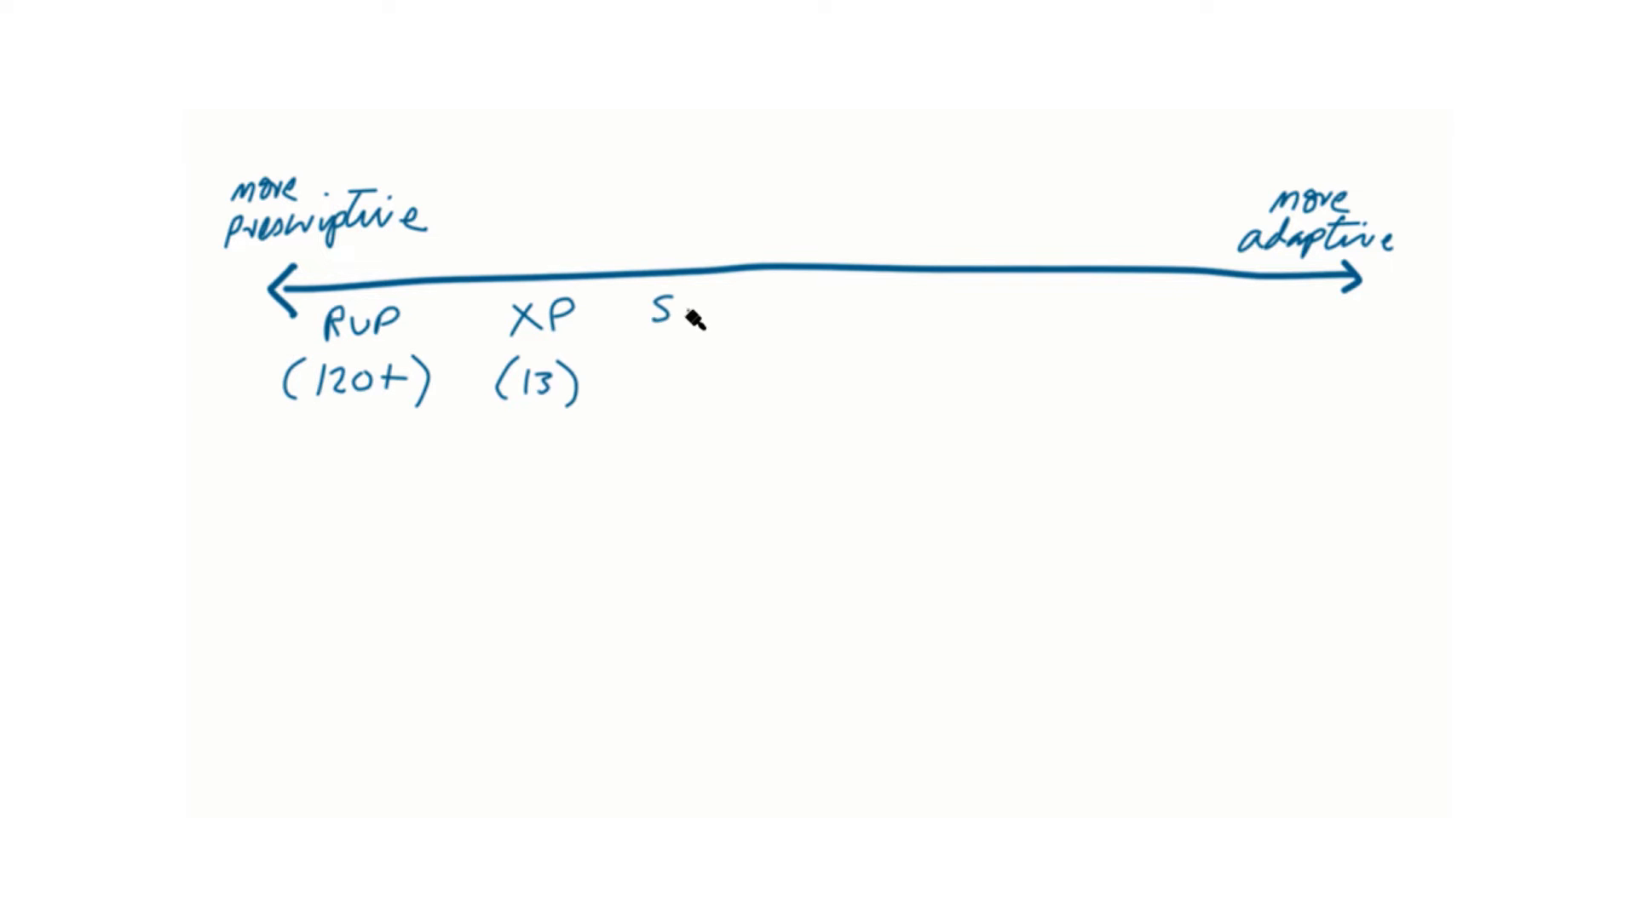
{"action": "type", "text": "SCRUM (9)"}
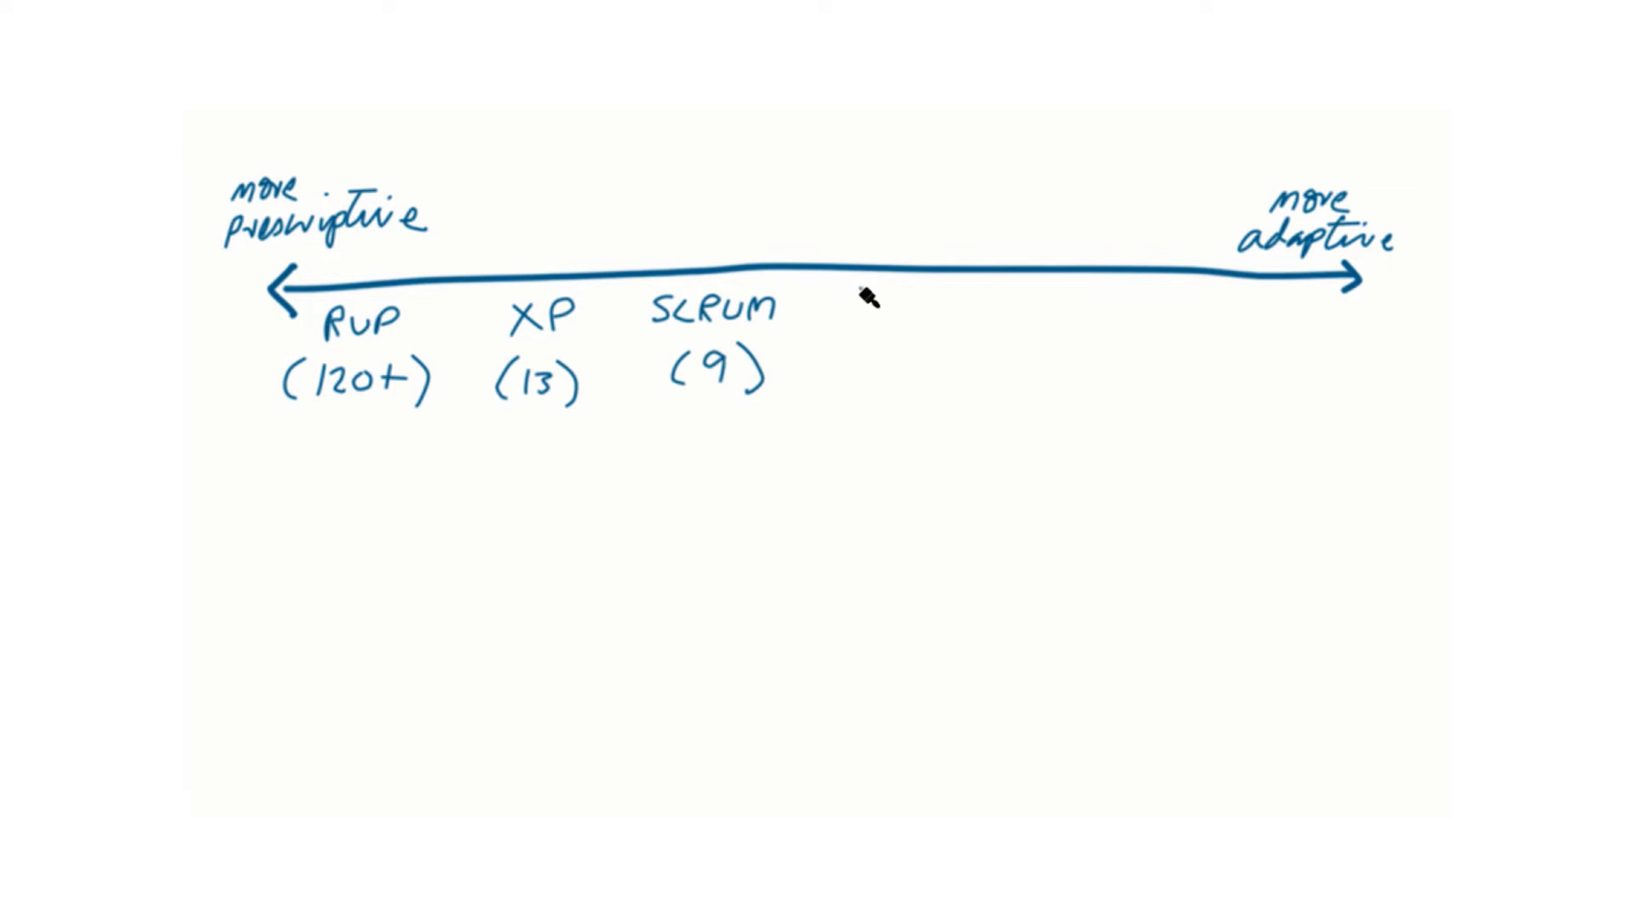
Add KANBAN and DO WHATEVER, then mark Scrum 'Most popular!'
{"action": "type", "text": "KANBAN DO"}
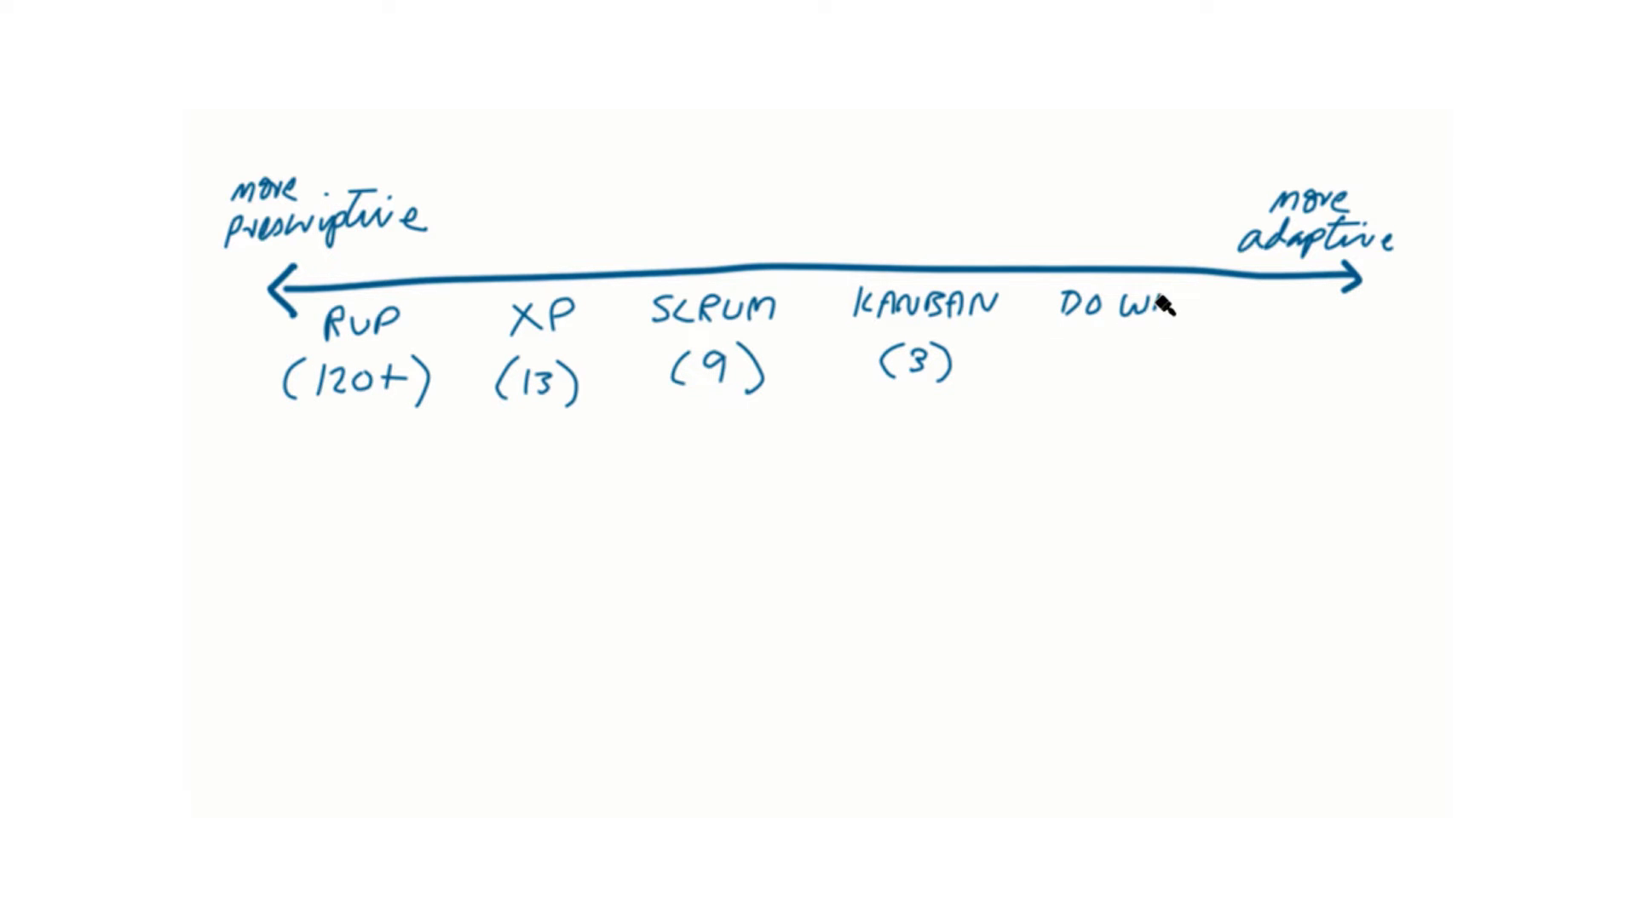
{"action": "type", "text": "WHATEVER (0"}
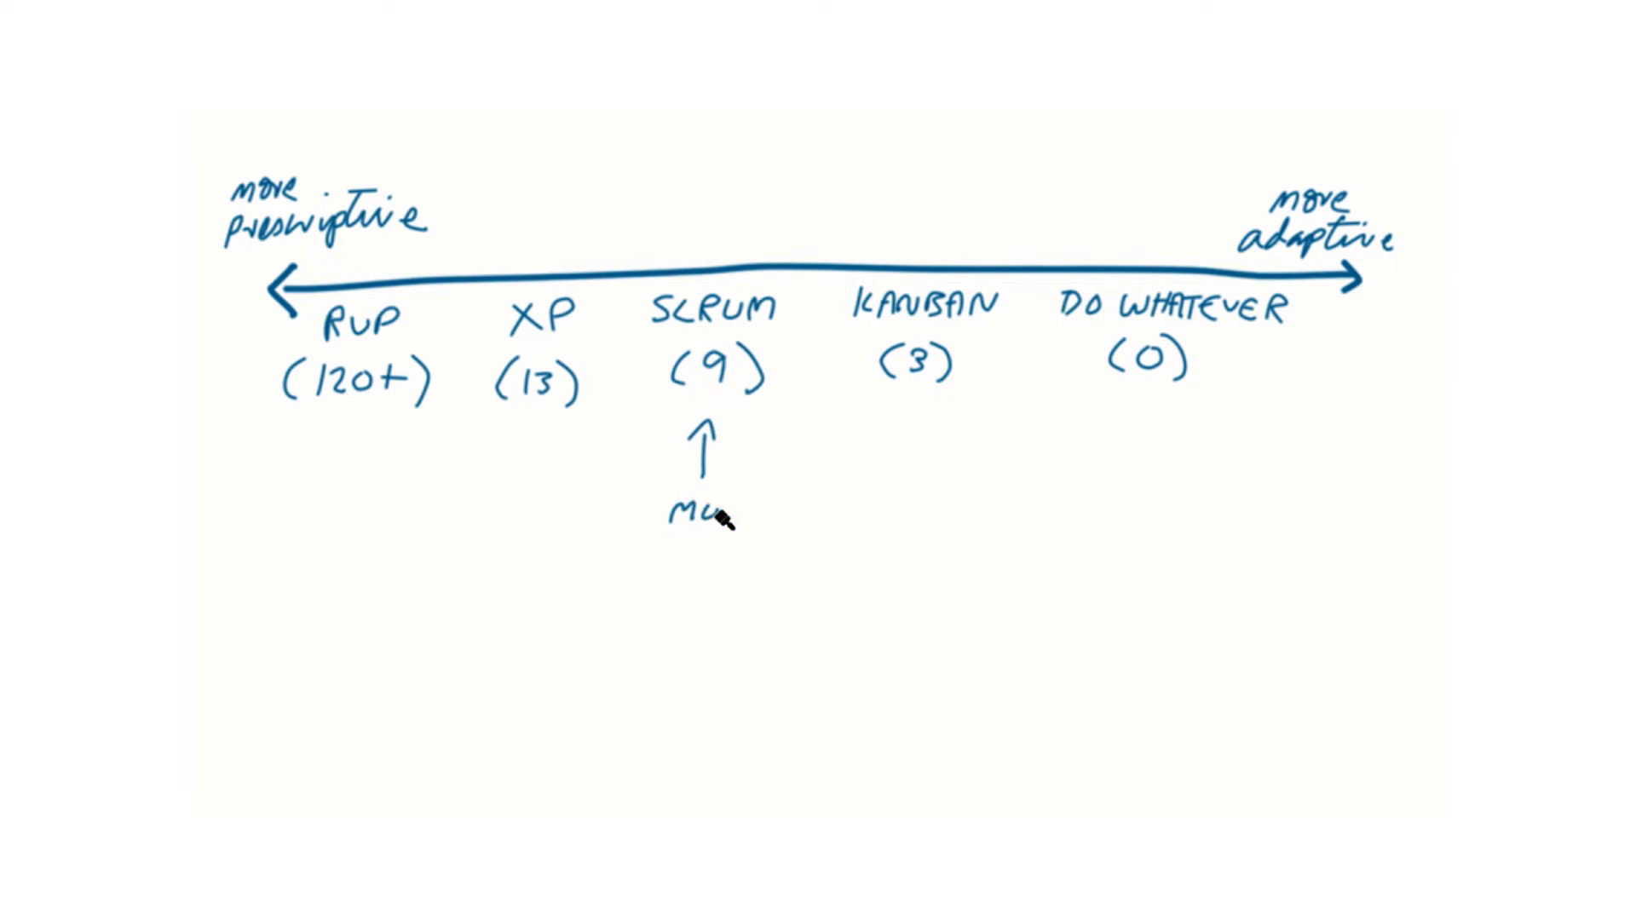
{"action": "type", "text": "Most popular!"}
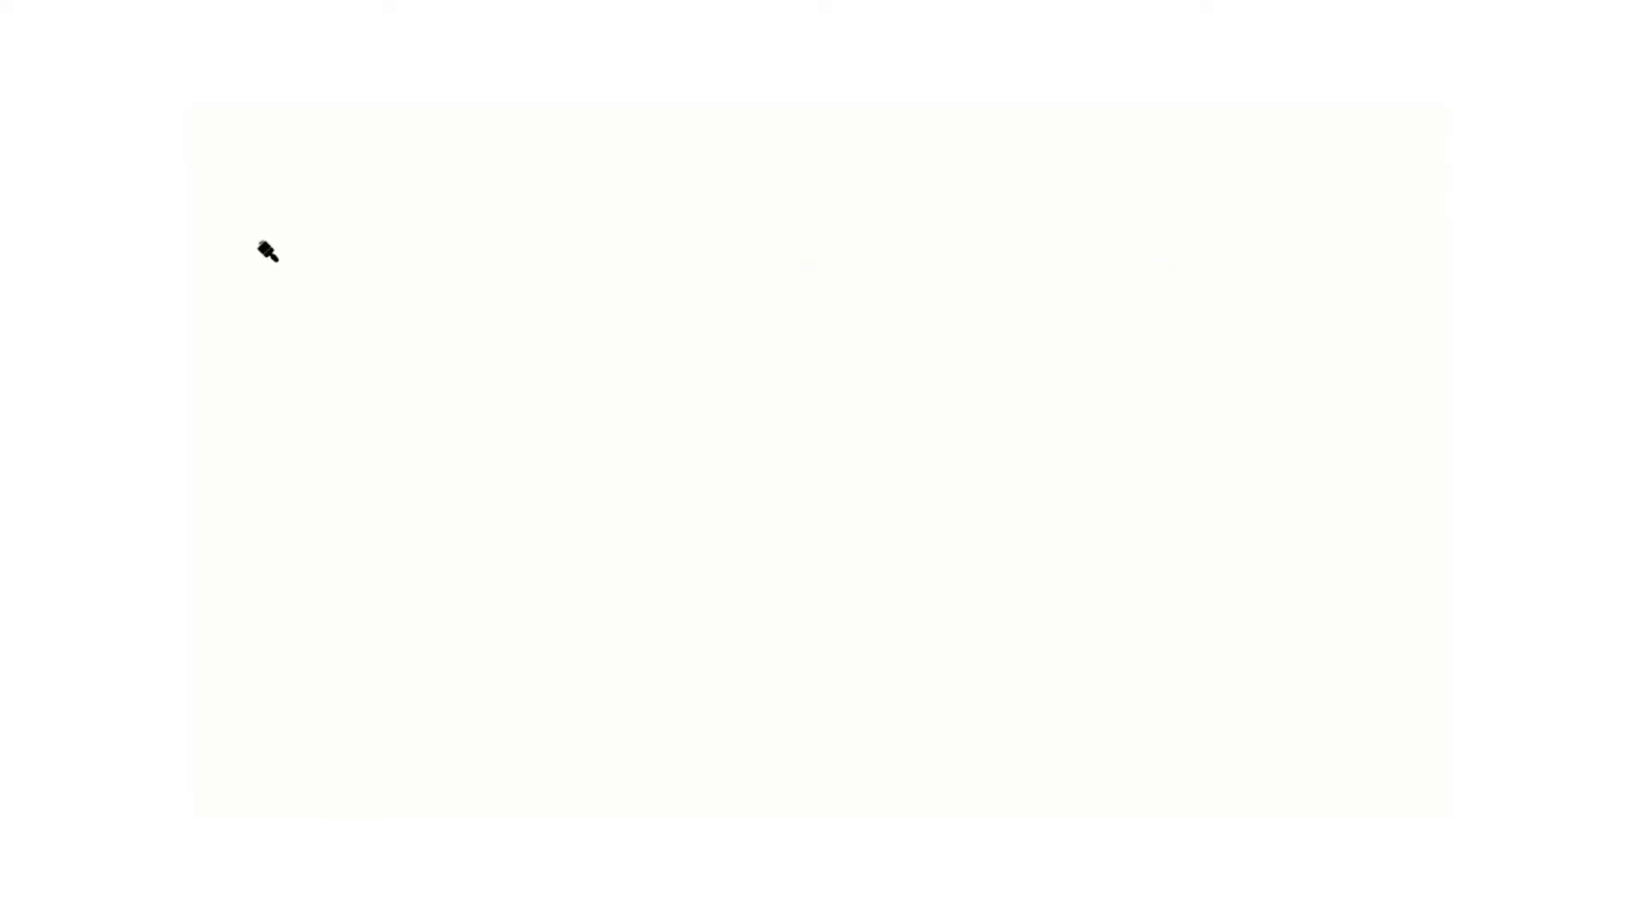
Sketch a gridded cube at top left and label it 'Product'
{"action": "left_click_drag", "start_coordinate": [266, 250], "coordinate": [448, 365]}
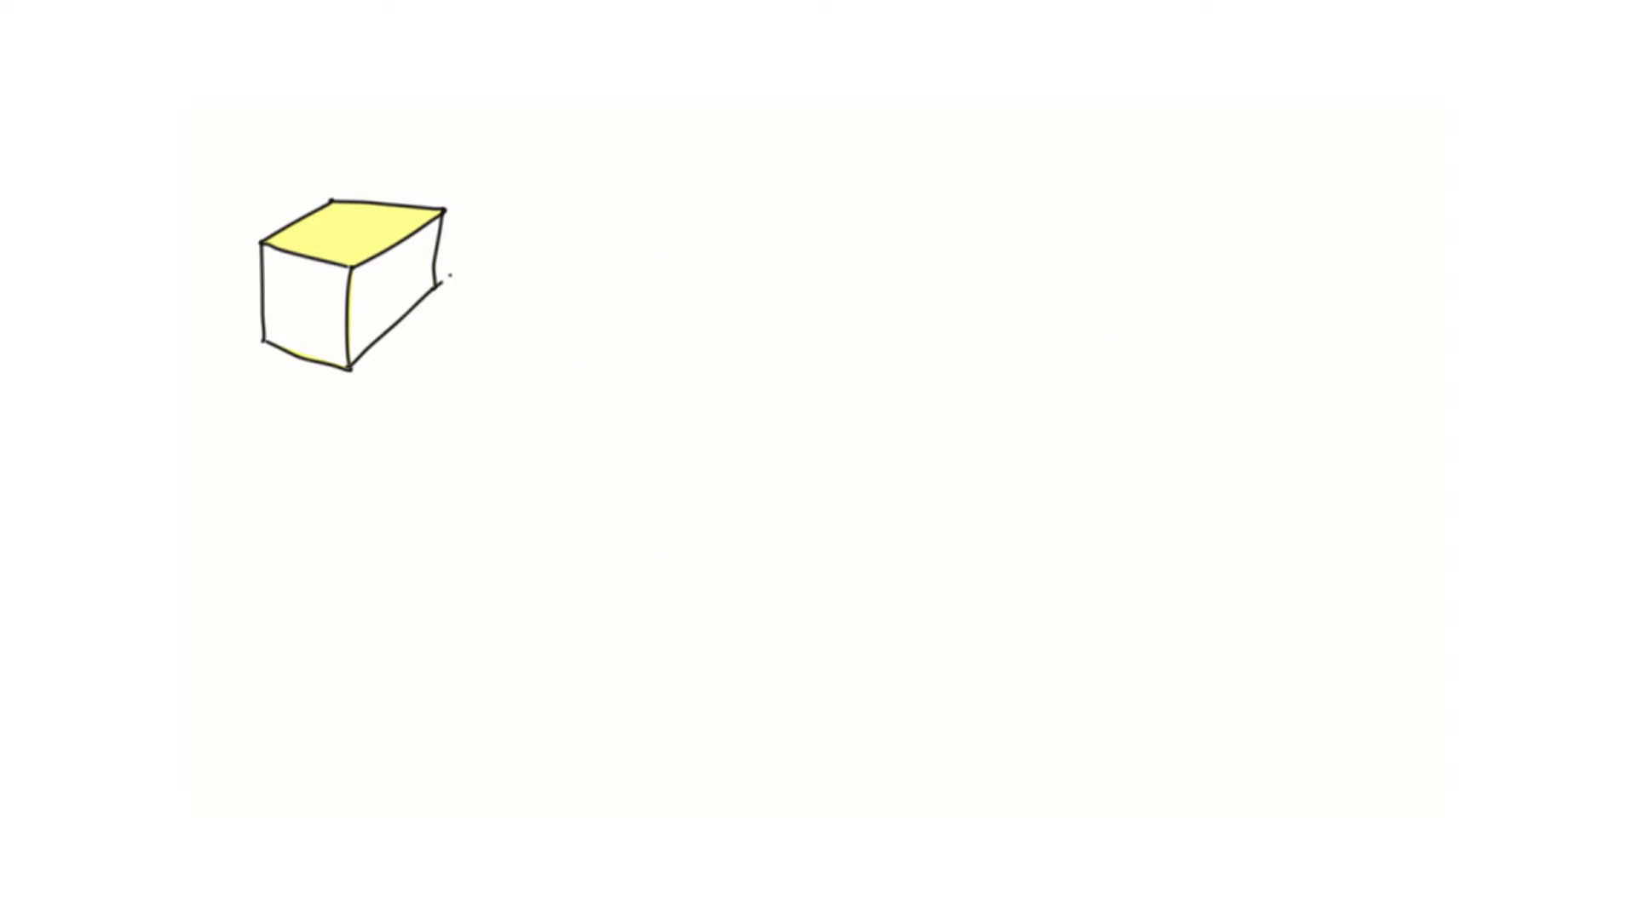
{"action": "left_click_drag", "start_coordinate": [261, 261], "coordinate": [345, 345]}
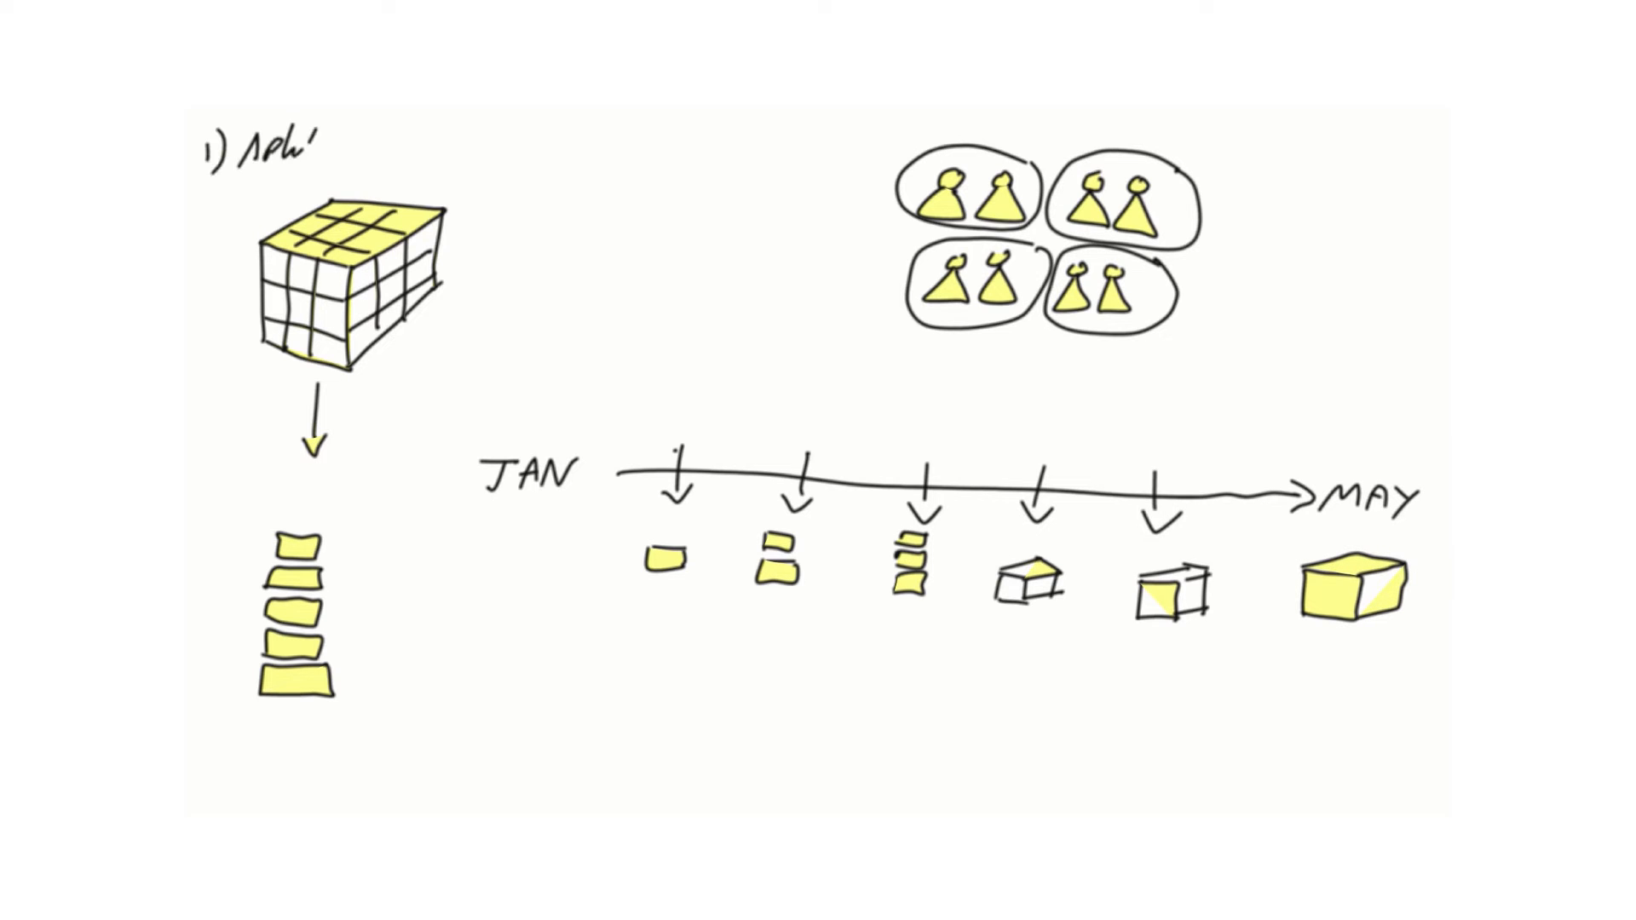
{"action": "type", "text": "Product"}
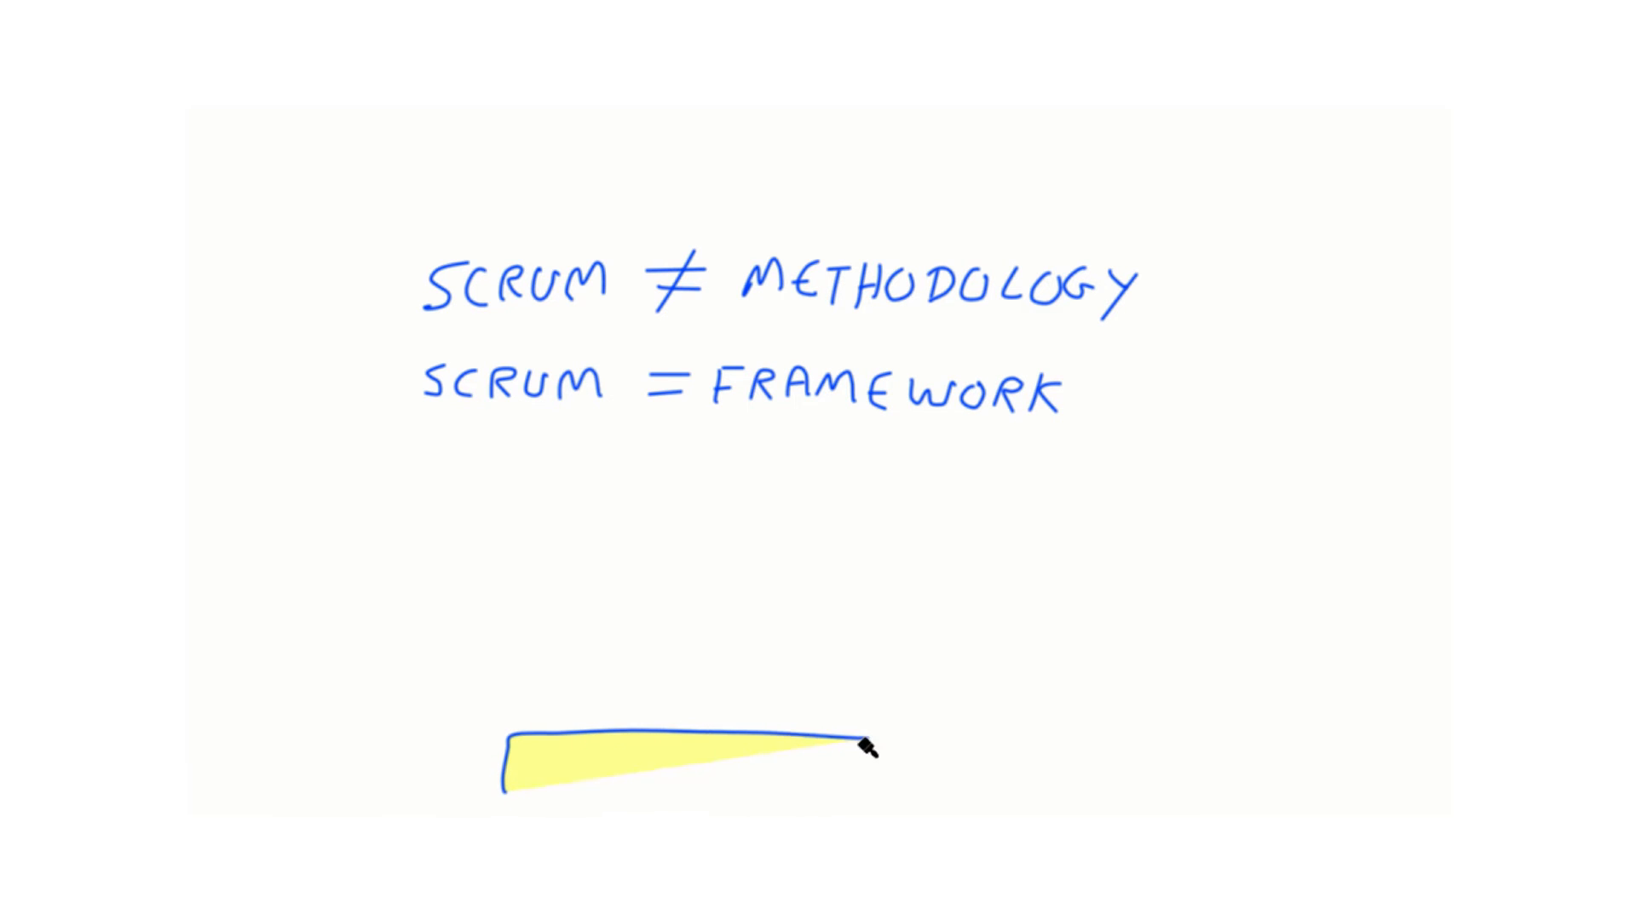
Draw two stacked yellow bars labelled AGILE VALUES and SCRUM VALUES as the house foundation
{"action": "left_click_drag", "start_coordinate": [866, 746], "coordinate": [542, 766]}
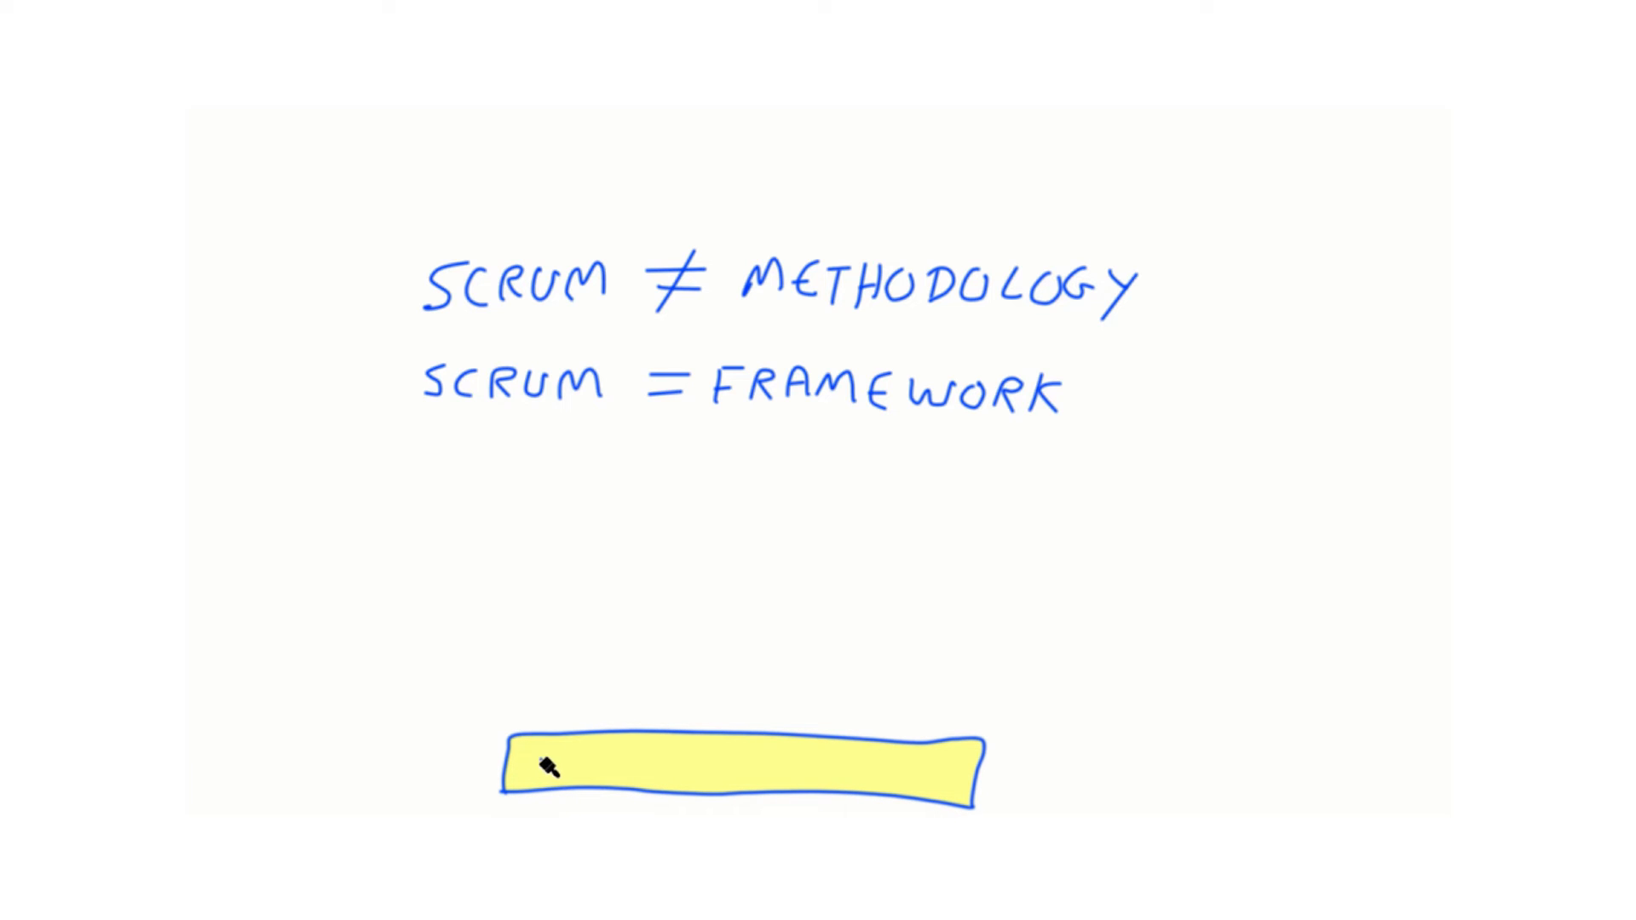
{"action": "type", "text": "AGILE"}
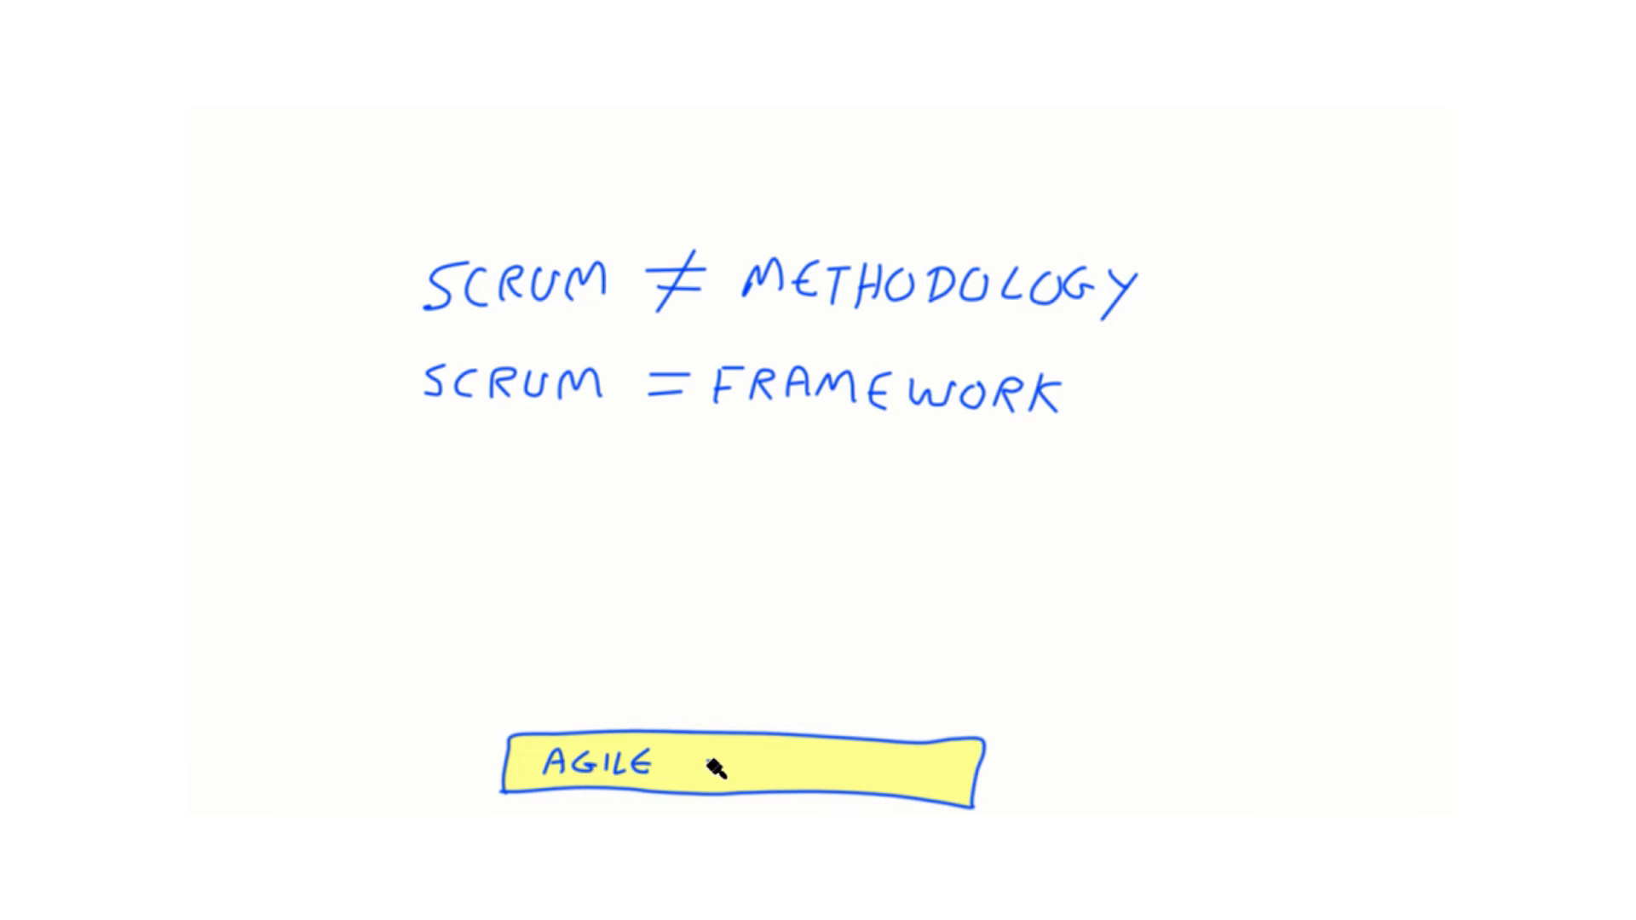
{"action": "type", "text": "VALUES"}
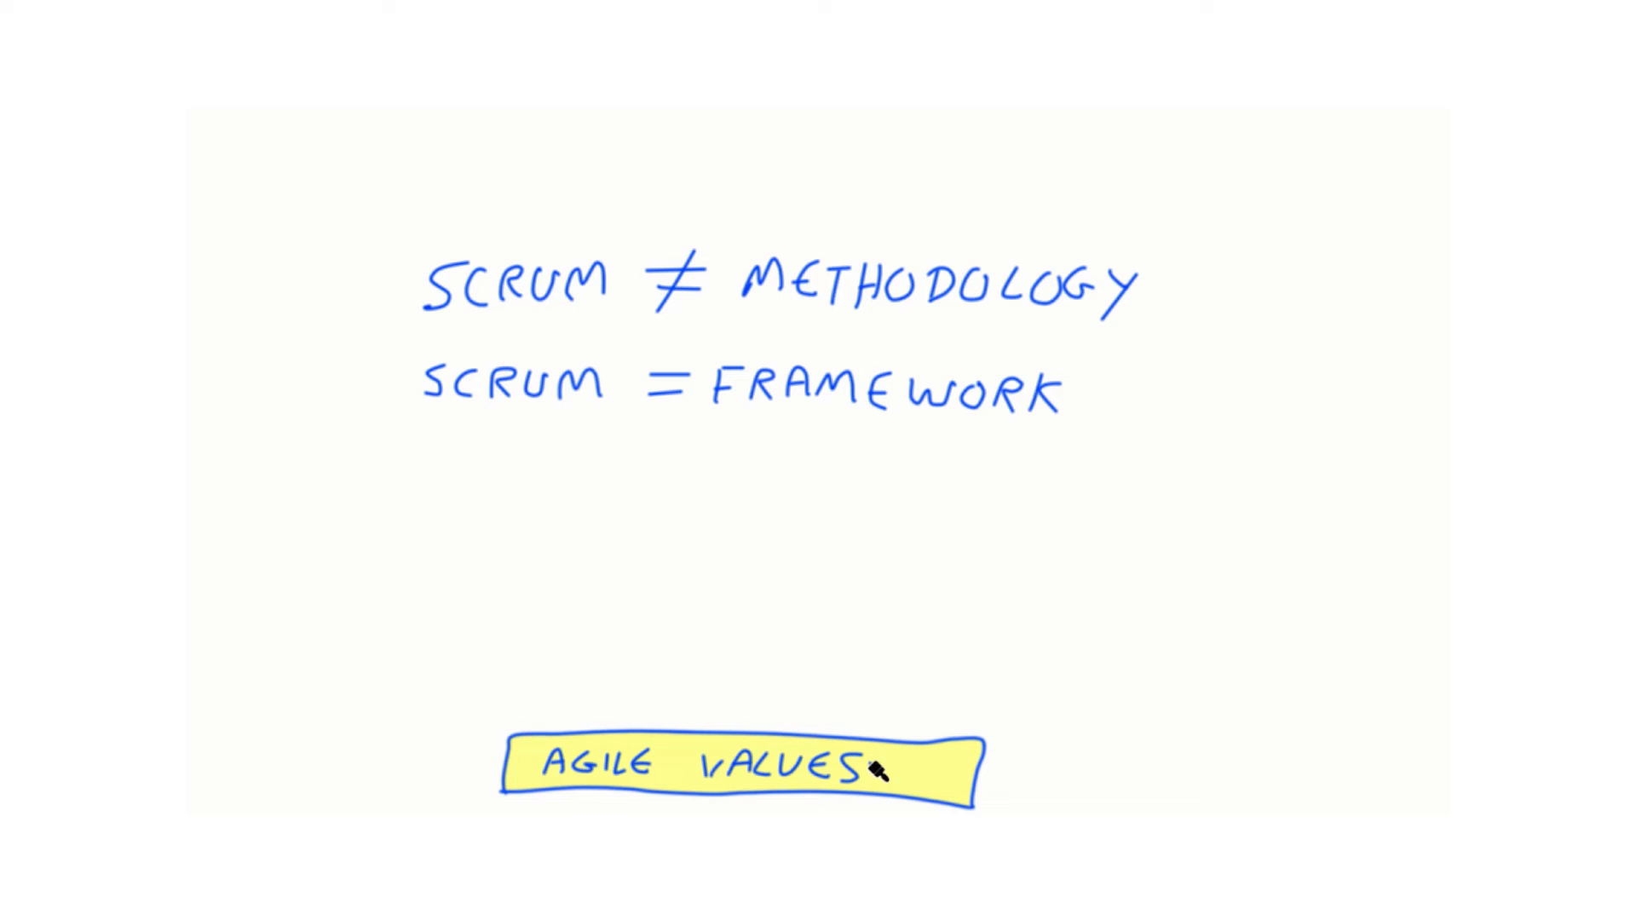
{"action": "left_click_drag", "start_coordinate": [876, 774], "coordinate": [929, 693]}
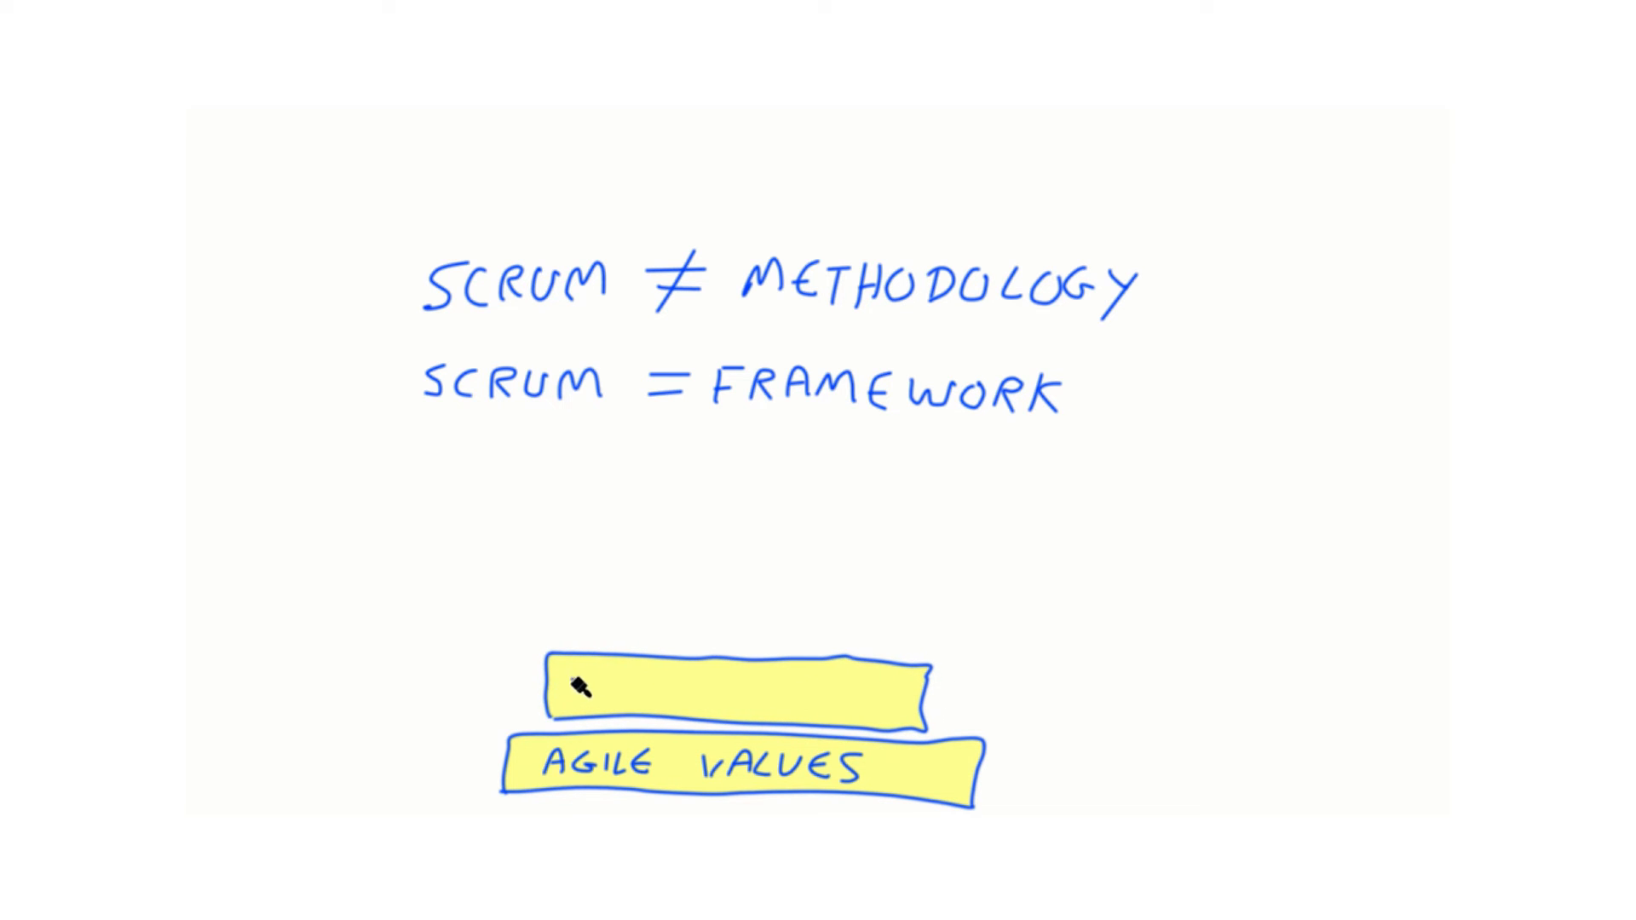
{"action": "type", "text": "SCRUM"}
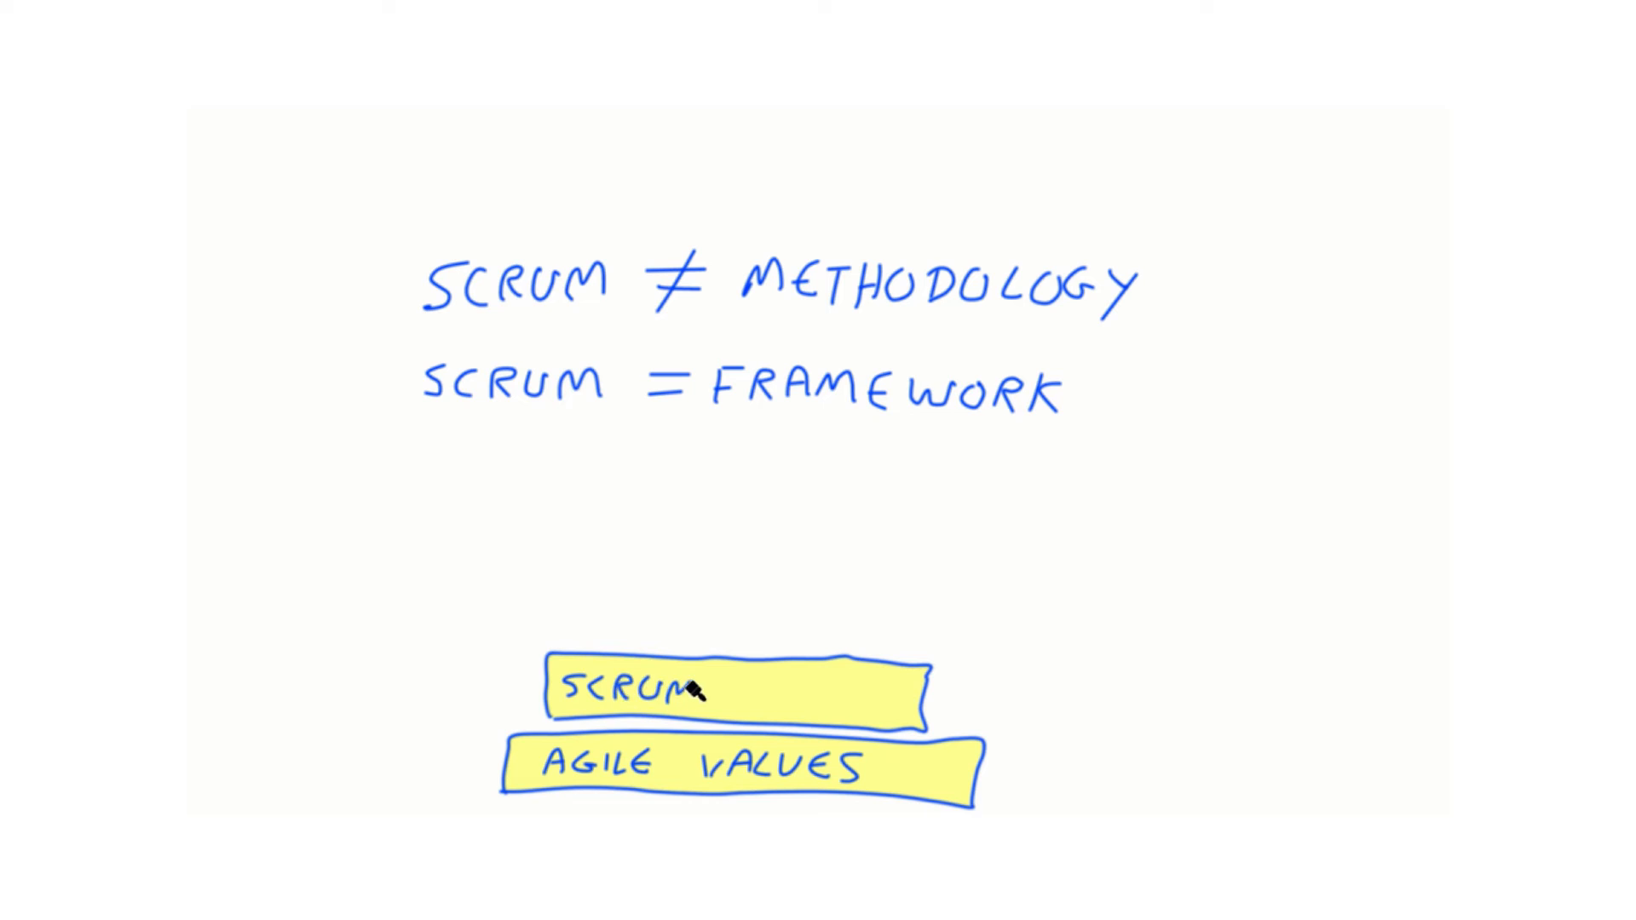
{"action": "type", "text": "VALUES"}
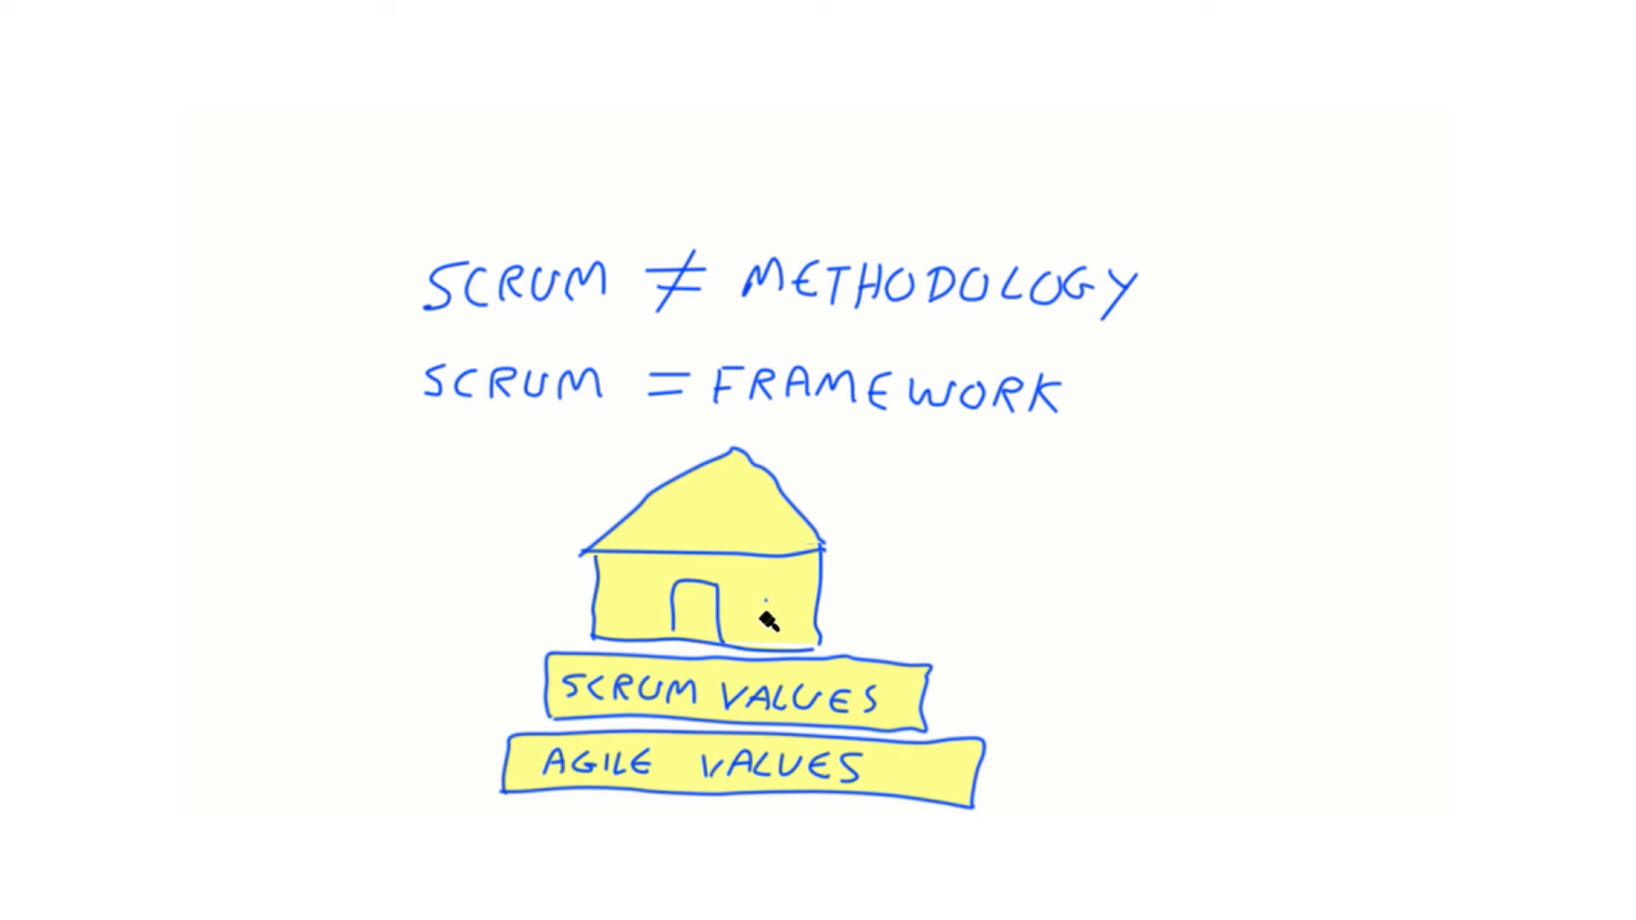
Add an arrow and list the values: courage, focus, commitment, respect, openness
{"action": "left_click_drag", "start_coordinate": [751, 585], "coordinate": [771, 595]}
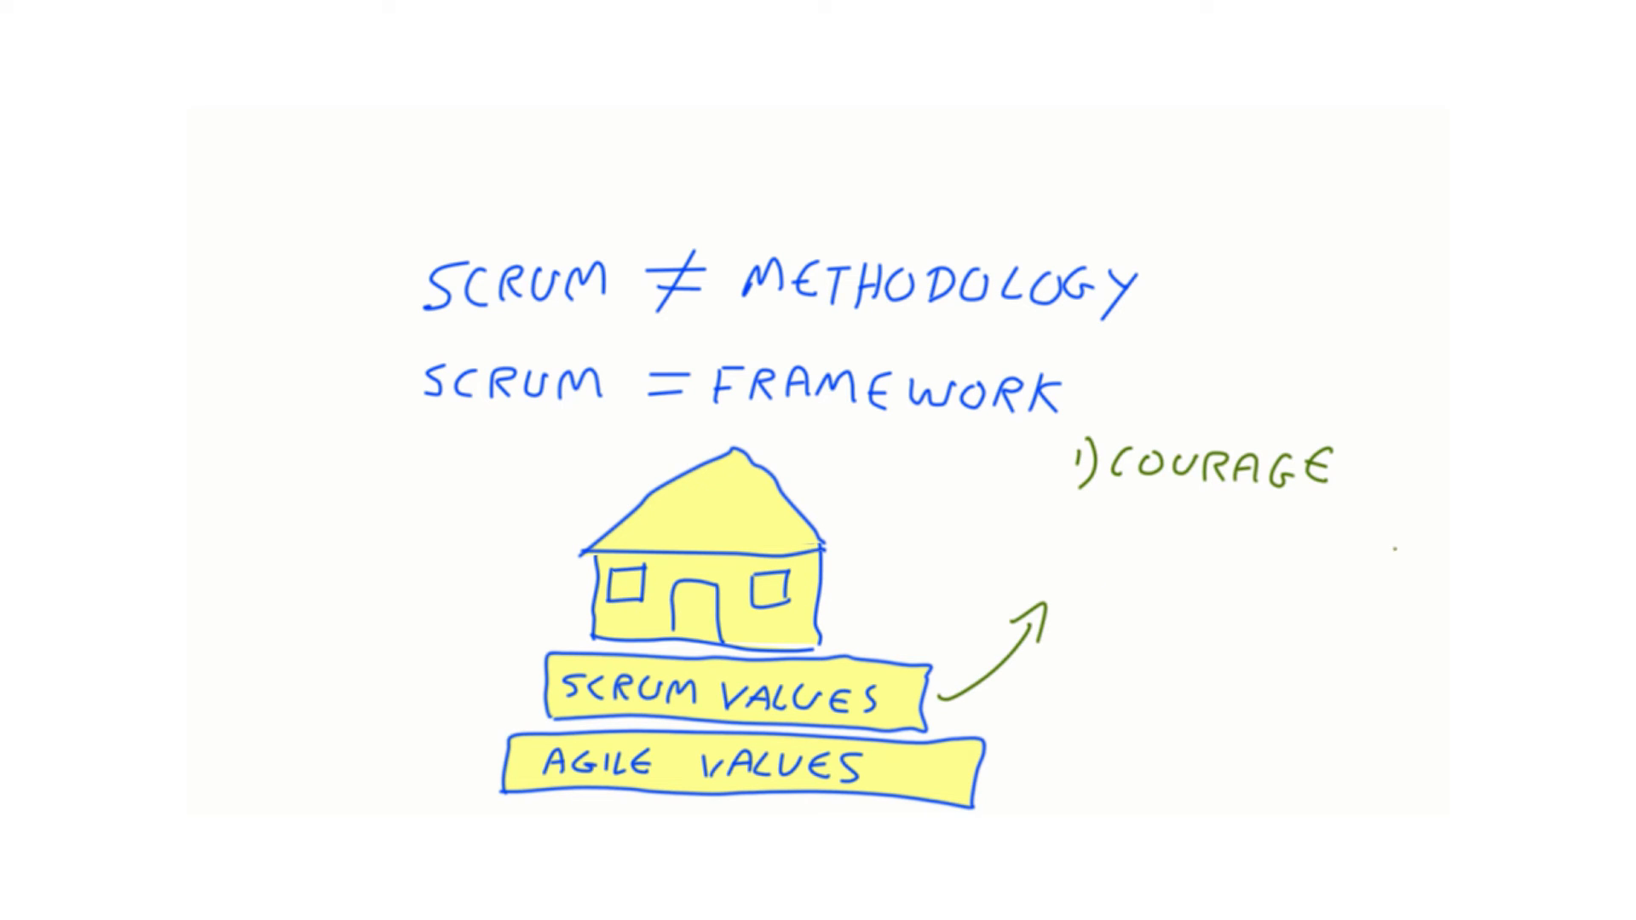
{"action": "type", "text": "2)FOCUS"}
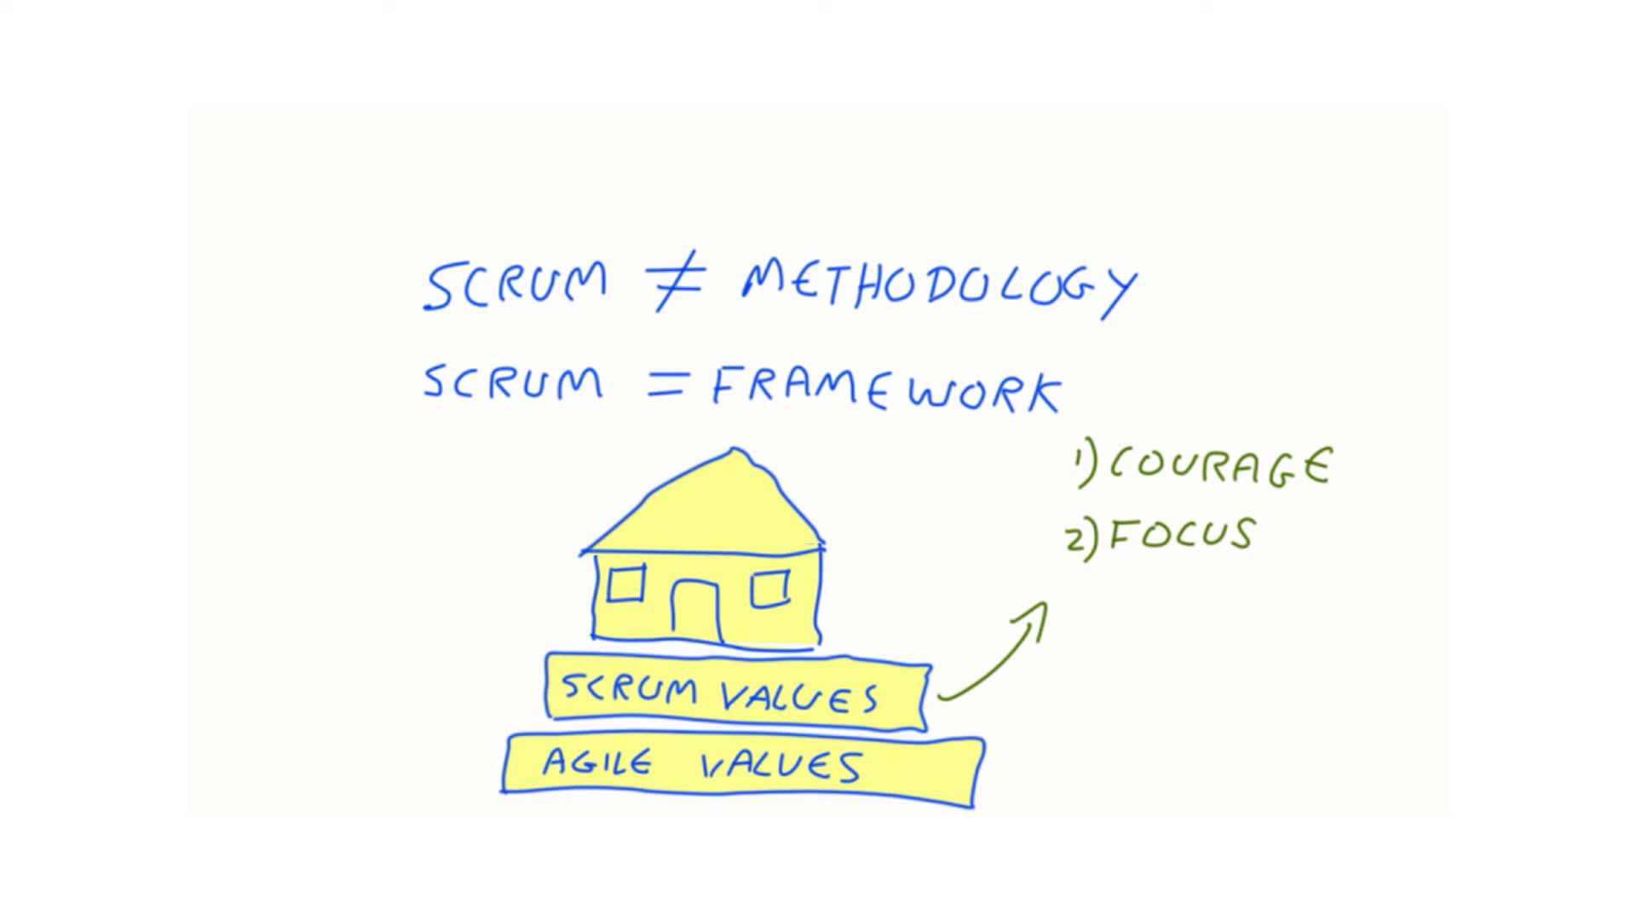
{"action": "type", "text": "3)COMMITMENT 4)"}
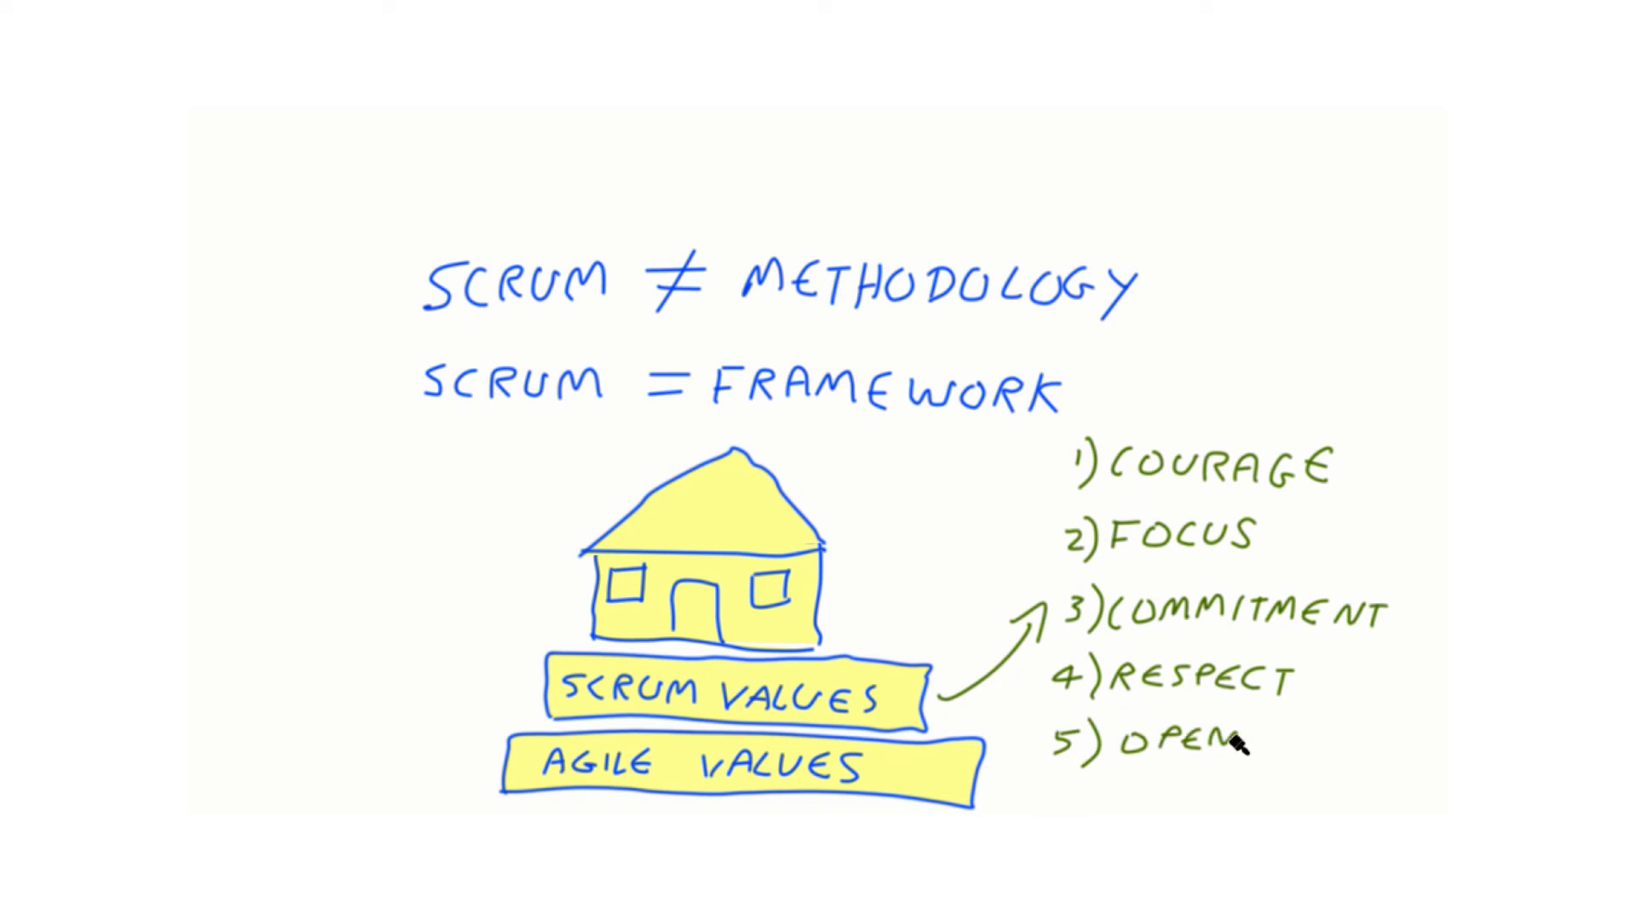
{"action": "type", "text": "NNESS"}
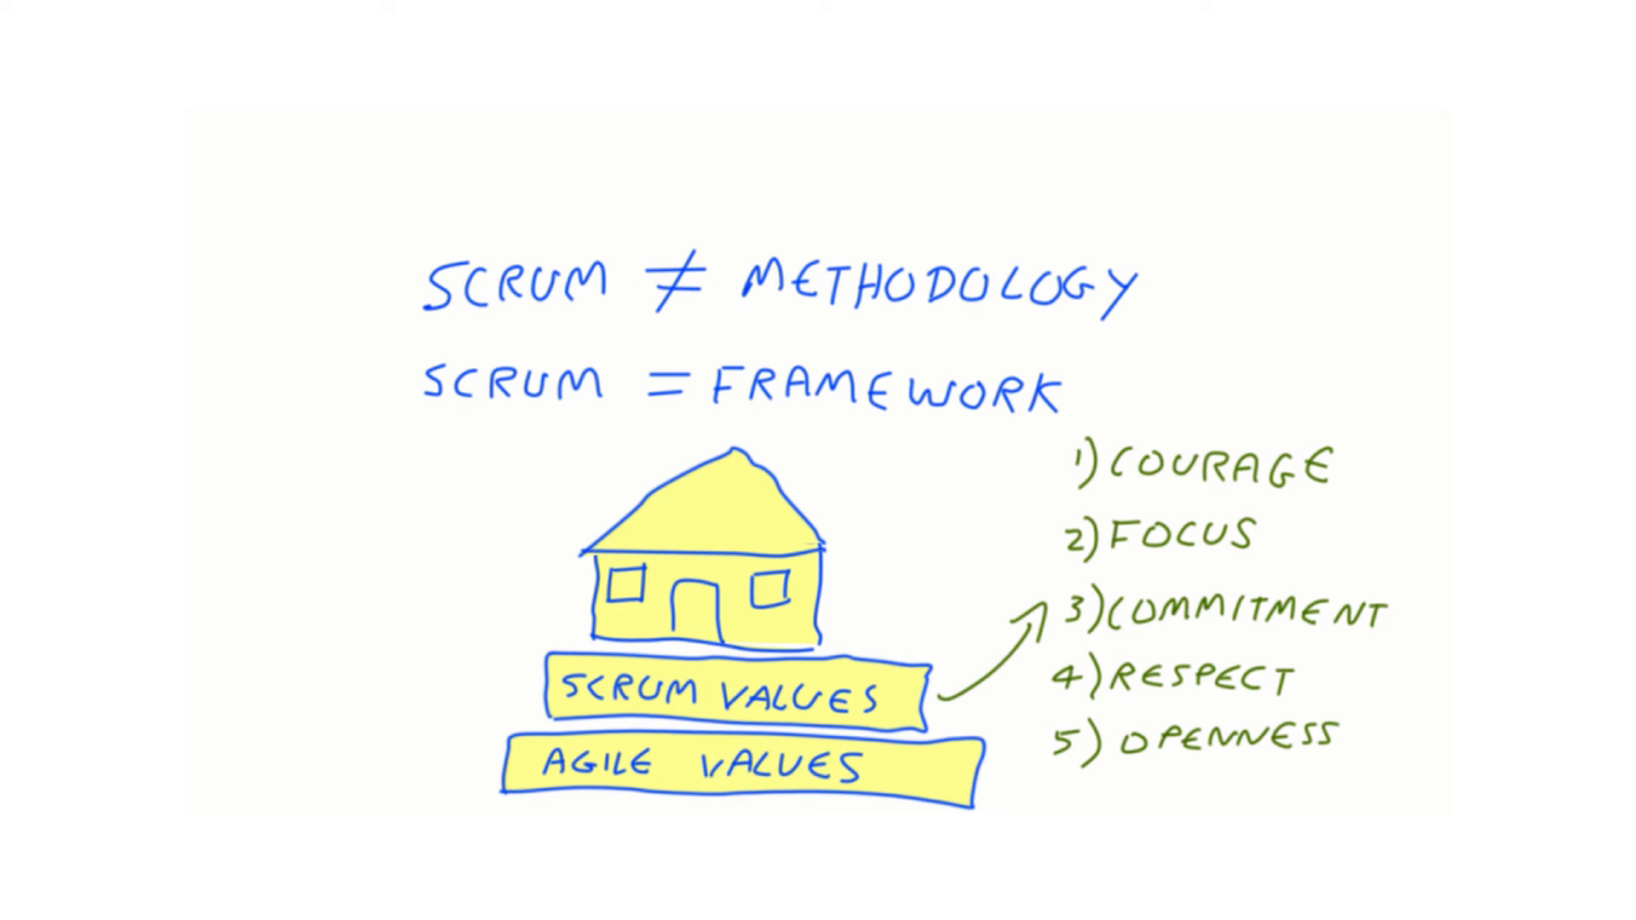